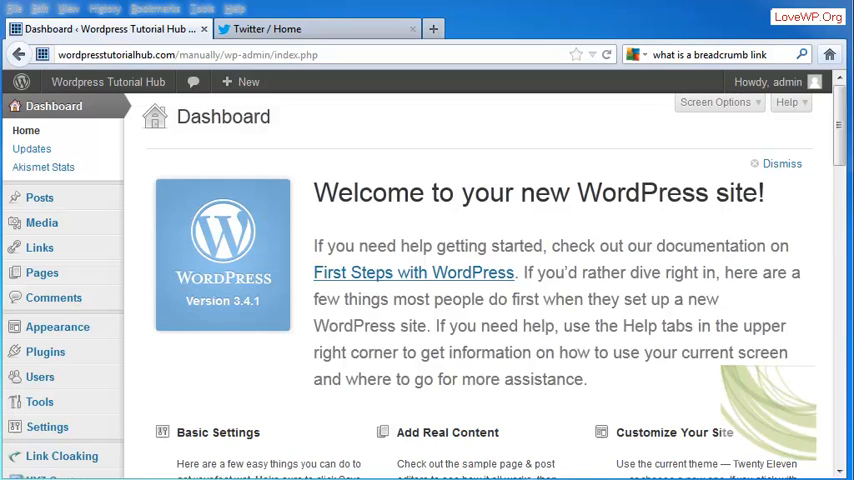
{"action": "mouse_move", "coordinate": [468, 357]}
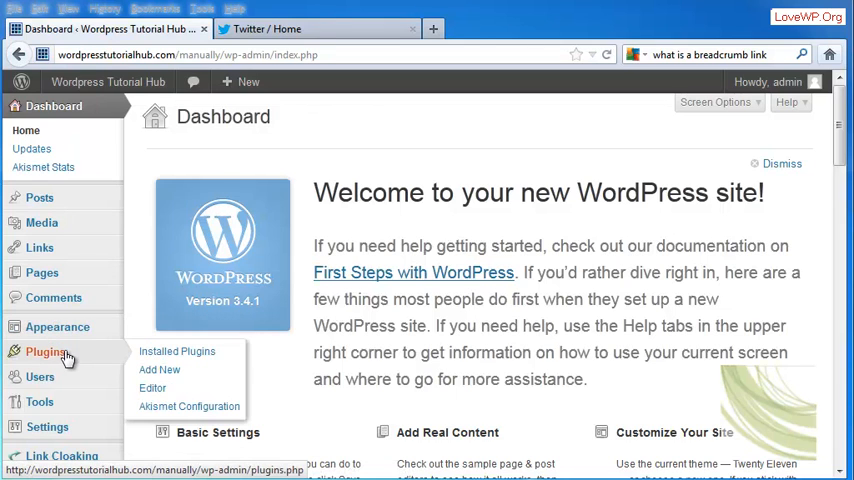
Go to the Add New plugins page from the Plugins menu.
{"action": "left_click", "coordinate": [177, 351]}
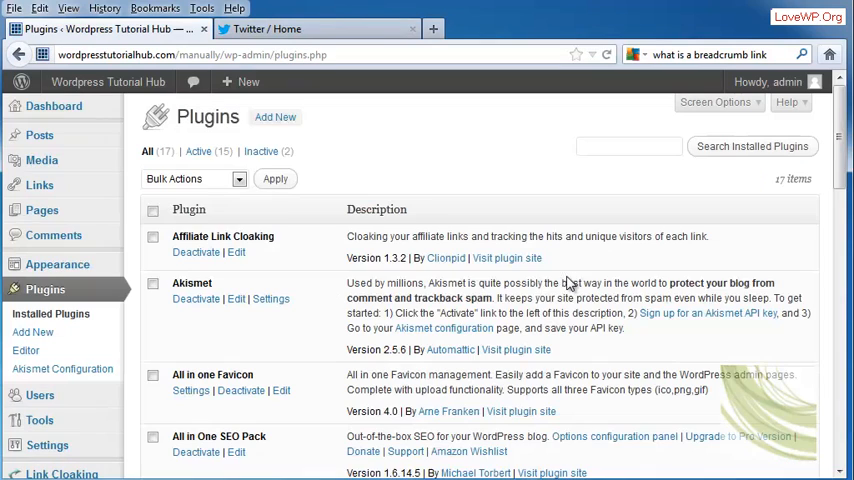
{"action": "left_click", "coordinate": [275, 117]}
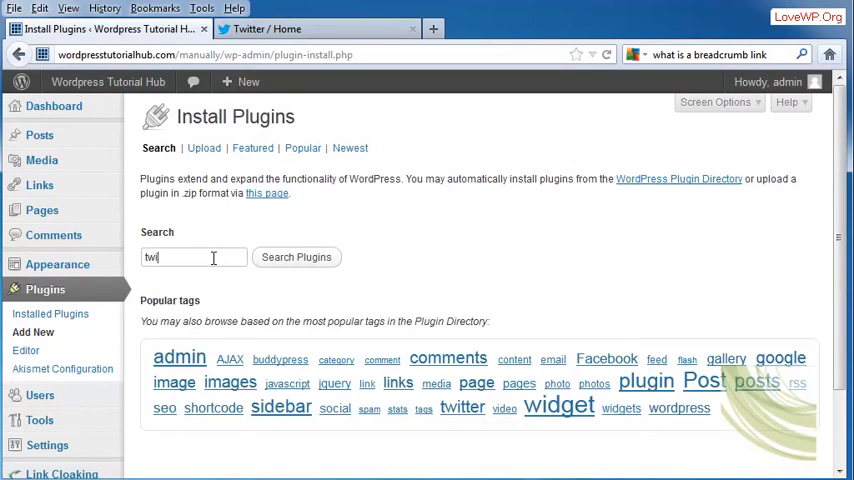
Search the plugin directory for twitter and install WP to Twitter 2.4.5.
{"action": "left_click", "coordinate": [296, 257]}
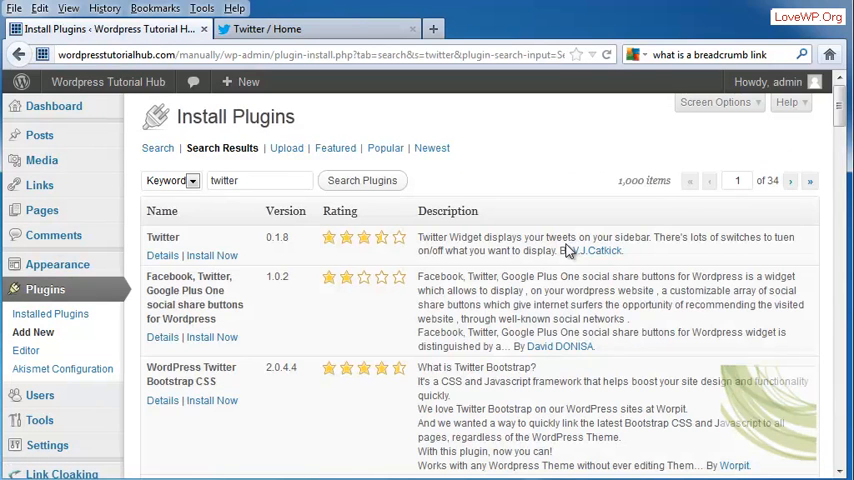
{"action": "scroll", "scroll_direction": "down", "scroll_amount": 3}
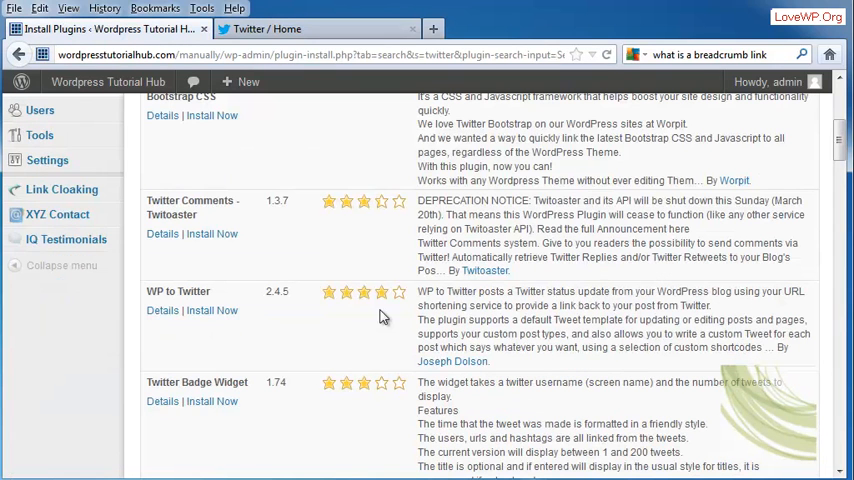
{"action": "mouse_move", "coordinate": [278, 275]}
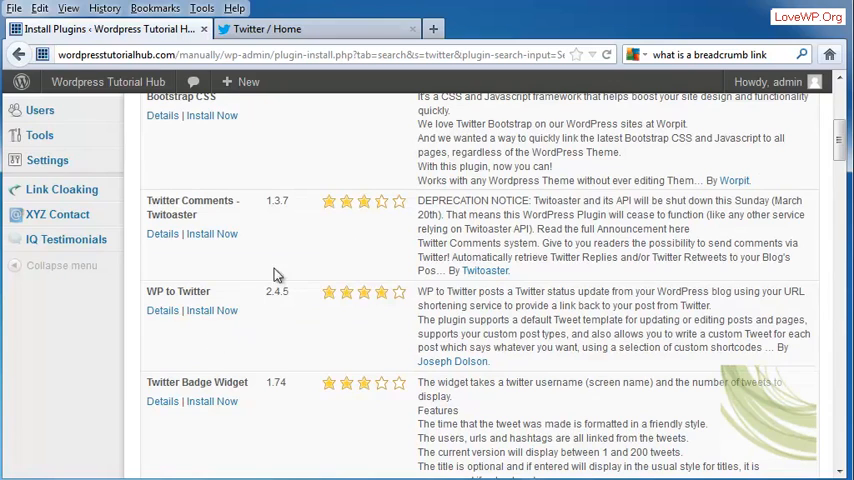
{"action": "mouse_move", "coordinate": [294, 318]}
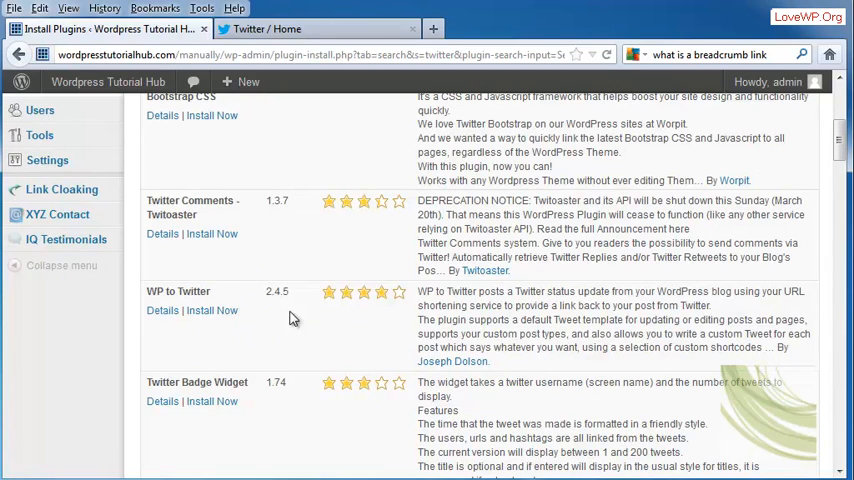
{"action": "mouse_move", "coordinate": [358, 318]}
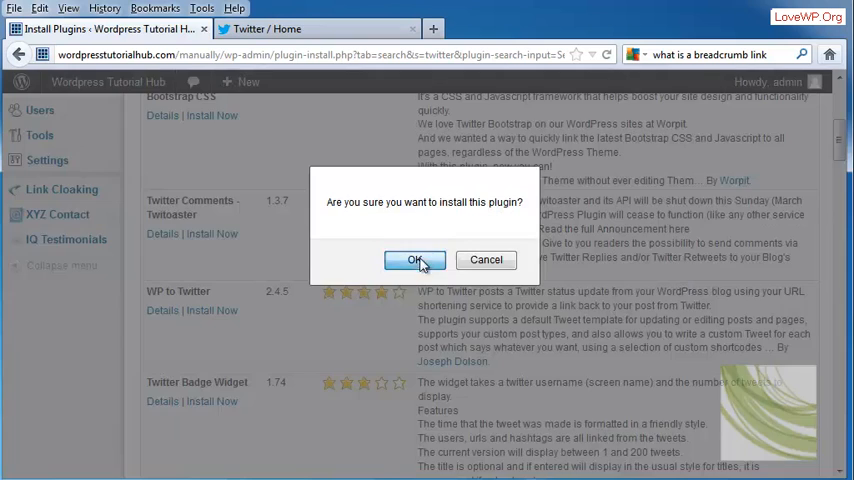
{"action": "left_click", "coordinate": [414, 260]}
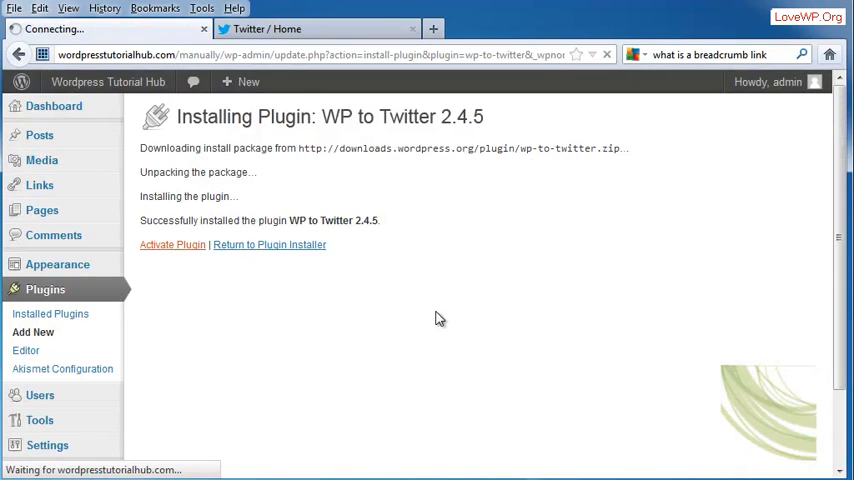
Activate WP to Twitter and scroll its options page to the app registration steps.
{"action": "left_click", "coordinate": [172, 244]}
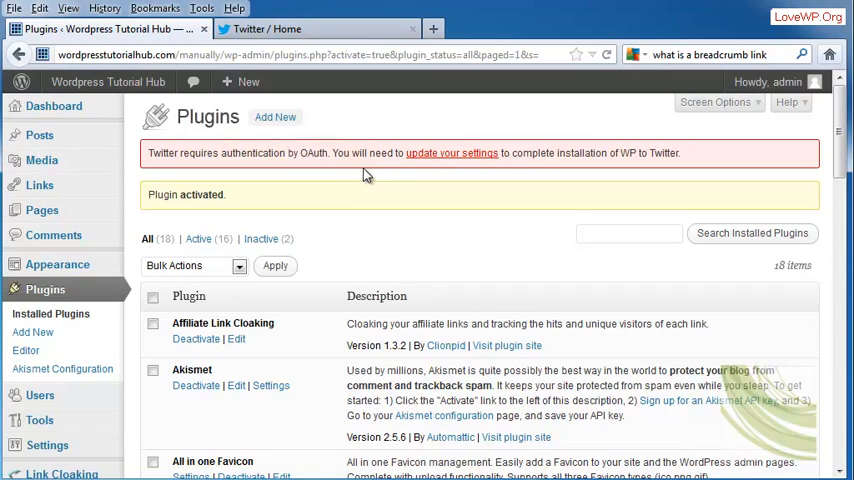
{"action": "mouse_move", "coordinate": [452, 153]}
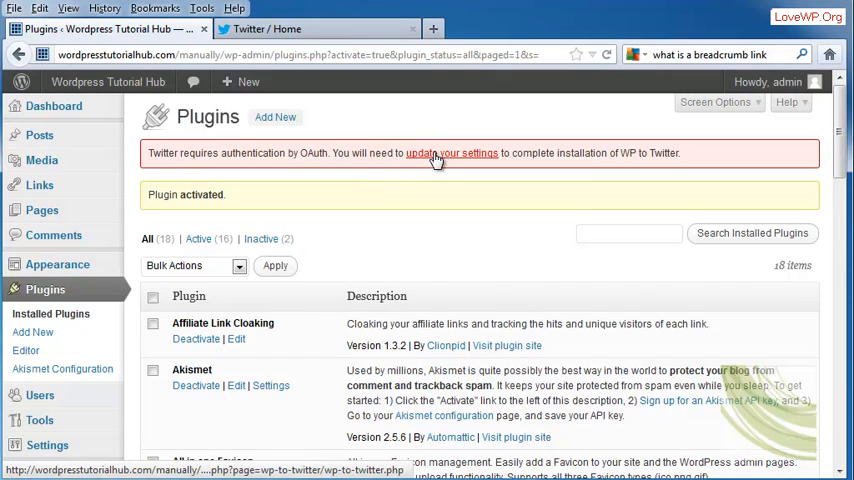
{"action": "left_click", "coordinate": [452, 153]}
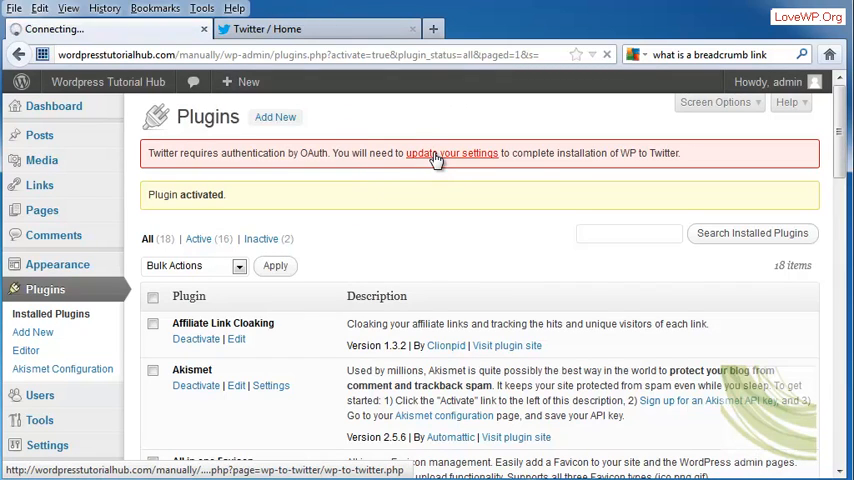
{"action": "left_click", "coordinate": [451, 153]}
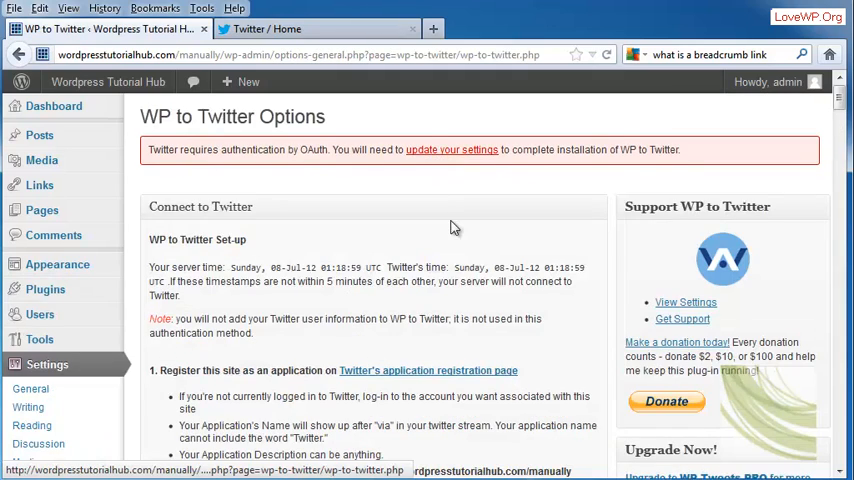
{"action": "scroll", "scroll_direction": "down", "scroll_amount": 3}
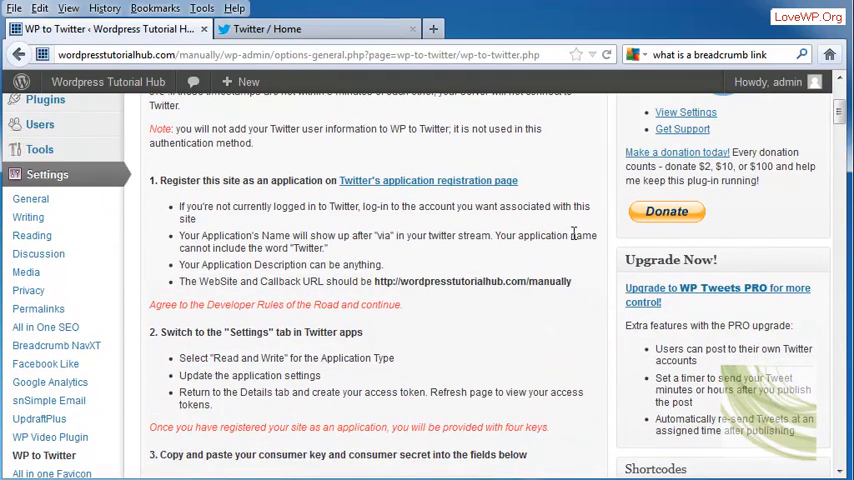
{"action": "mouse_move", "coordinate": [435, 185]}
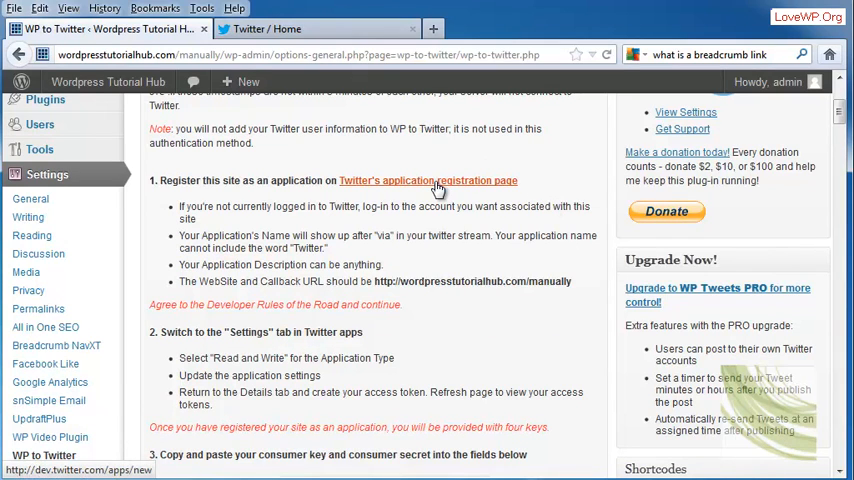
Fill the Twitter app form: name WP to Twitter, description, and the wordpresstutorialhub website.
{"action": "left_click", "coordinate": [428, 180]}
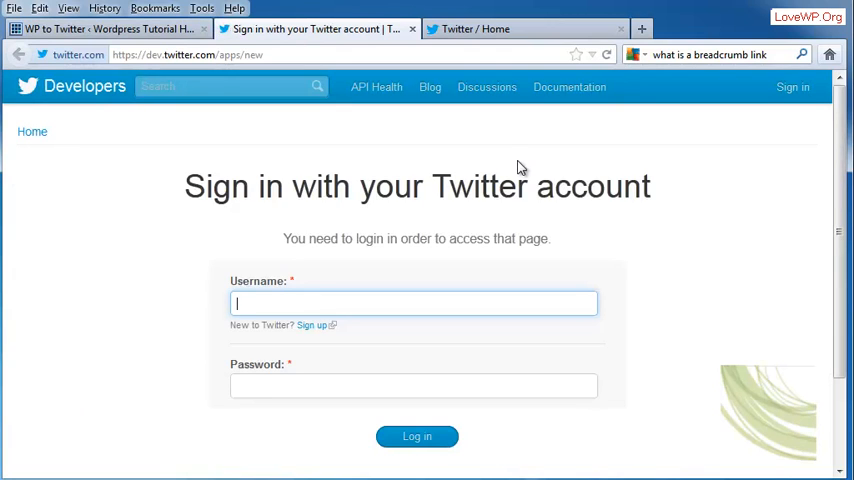
{"action": "type", "text": "WP"}
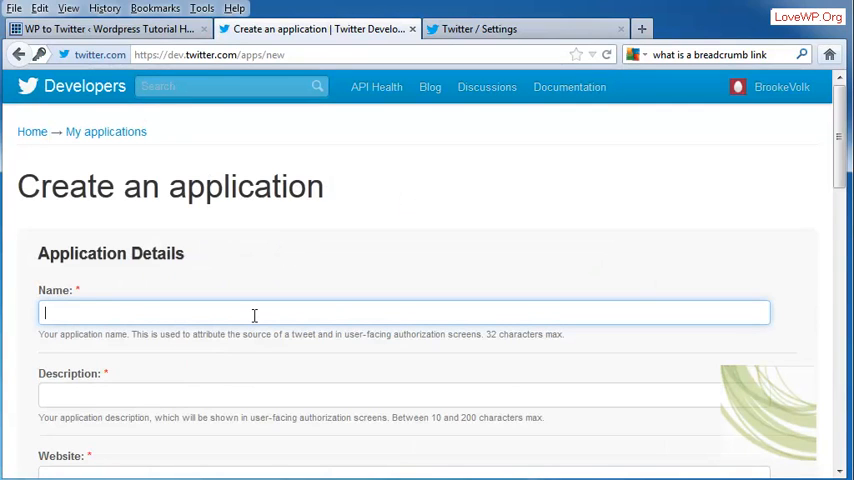
{"action": "type", "text": "WP to Twitter"}
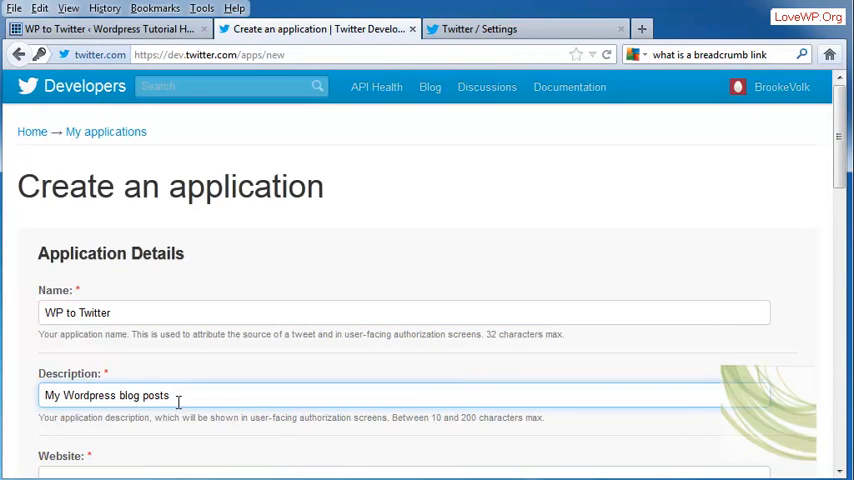
{"action": "type", "text": "will automatically"}
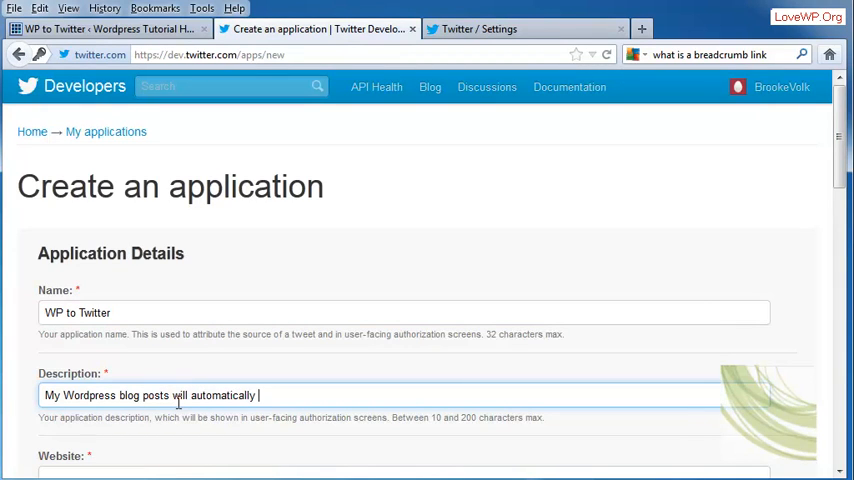
{"action": "scroll", "scroll_direction": "down", "scroll_amount": 3}
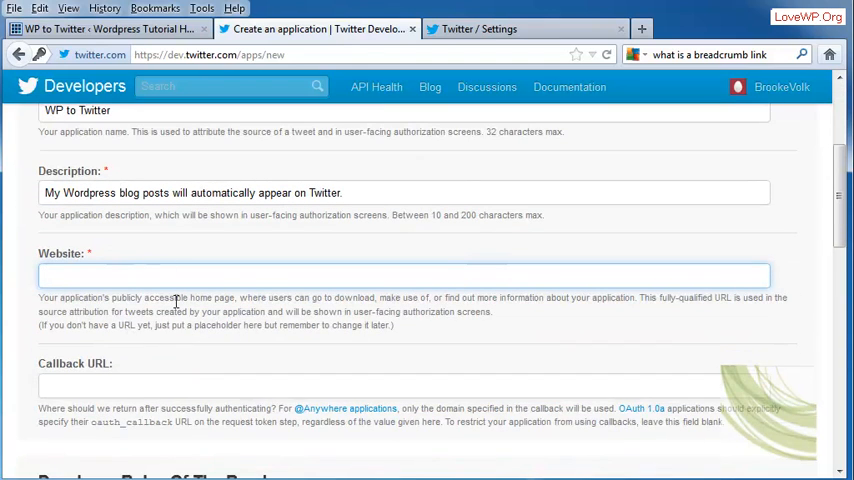
{"action": "type", "text": "http://wordpresstutorial"}
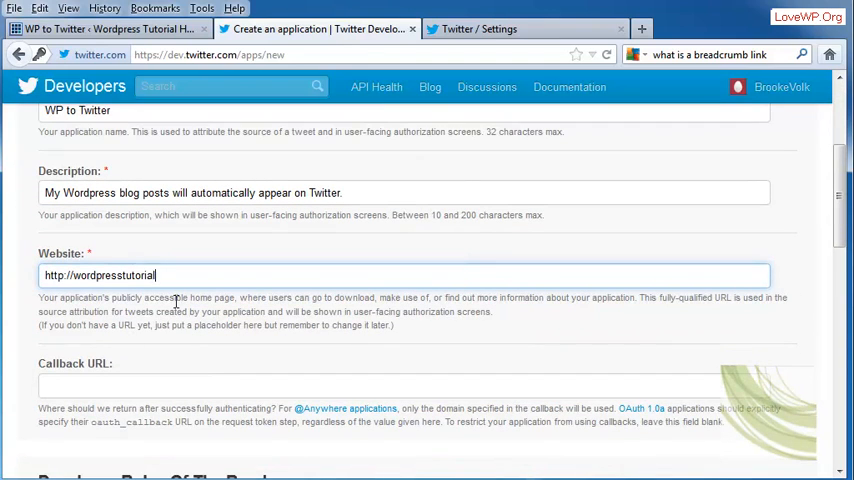
{"action": "type", "text": "hub.com/manually"}
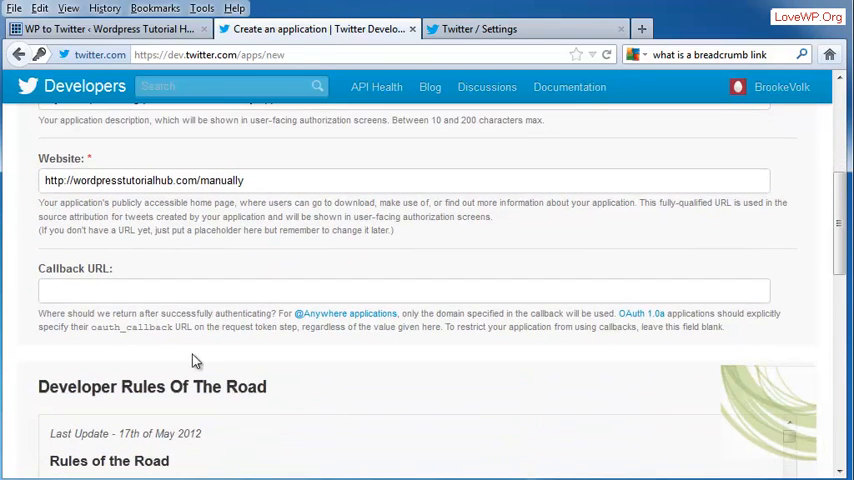
Tick 'Yes, I agree', enter the captcha words, and submit the application form.
{"action": "left_click", "coordinate": [178, 291]}
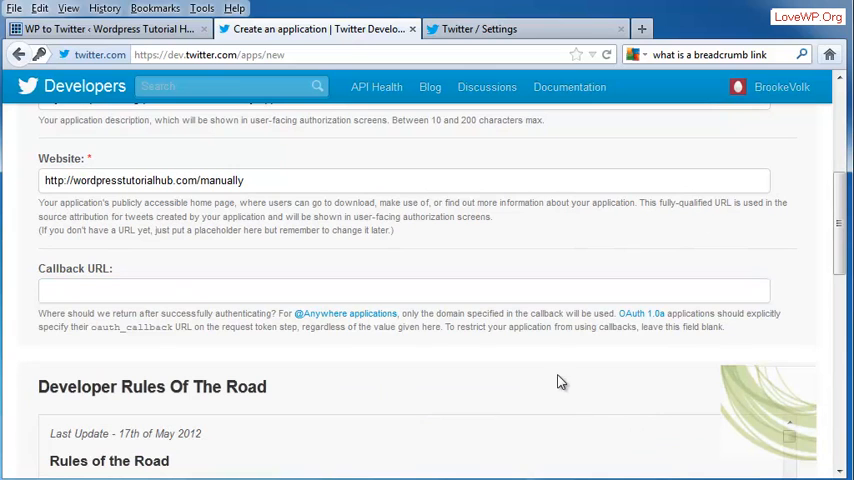
{"action": "scroll", "scroll_direction": "down", "scroll_amount": 3}
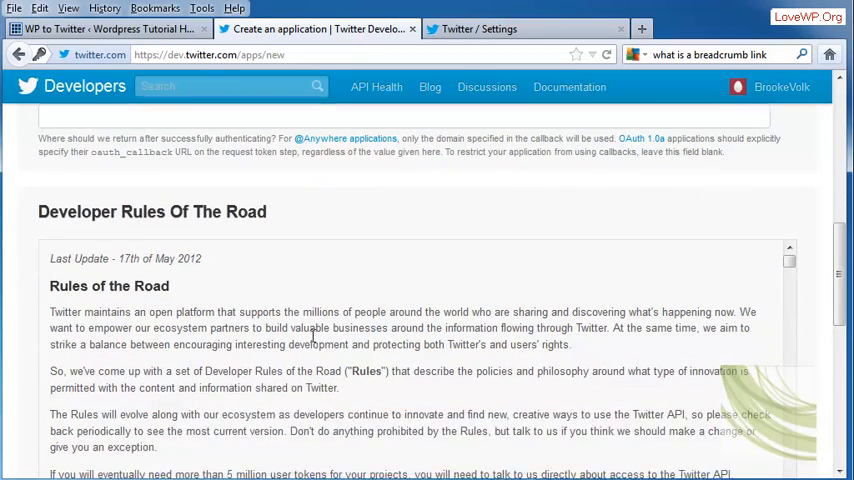
{"action": "scroll", "scroll_direction": "down", "scroll_amount": 3}
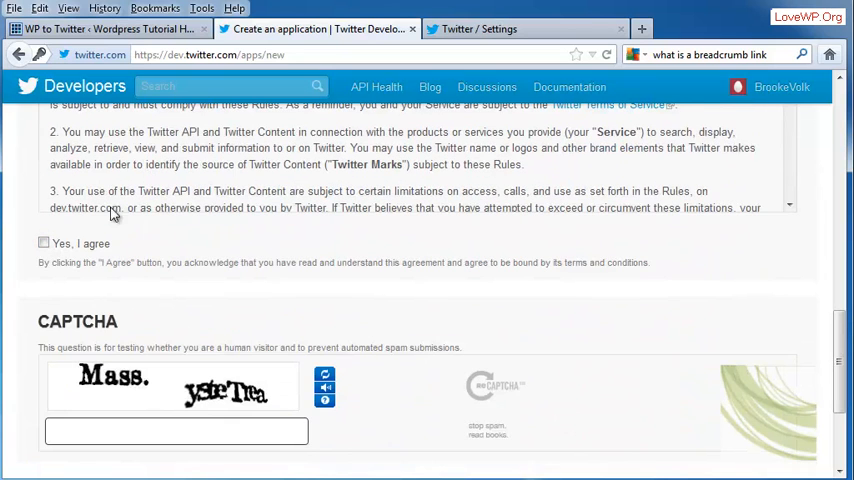
{"action": "left_click", "coordinate": [44, 243]}
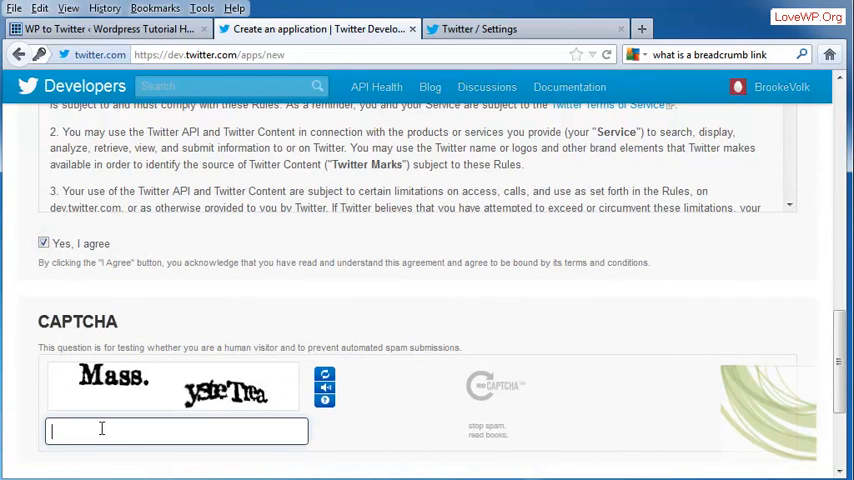
{"action": "type", "text": "Mass yste"}
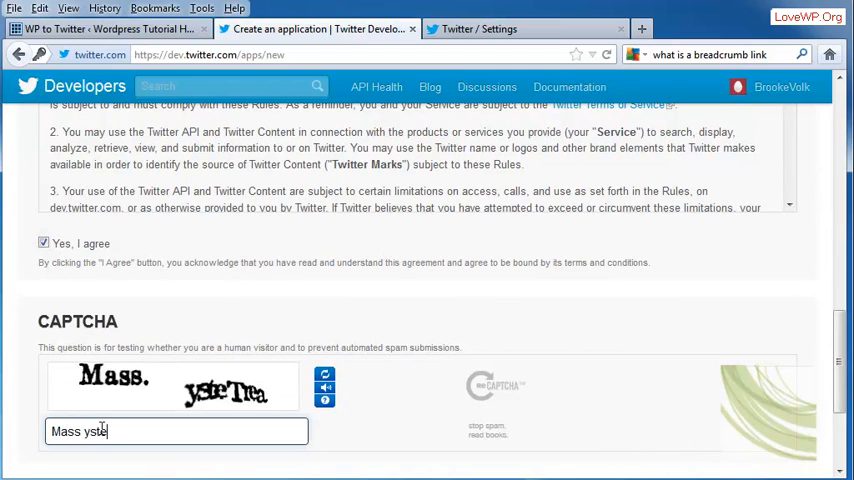
{"action": "left_click", "coordinate": [137, 394]}
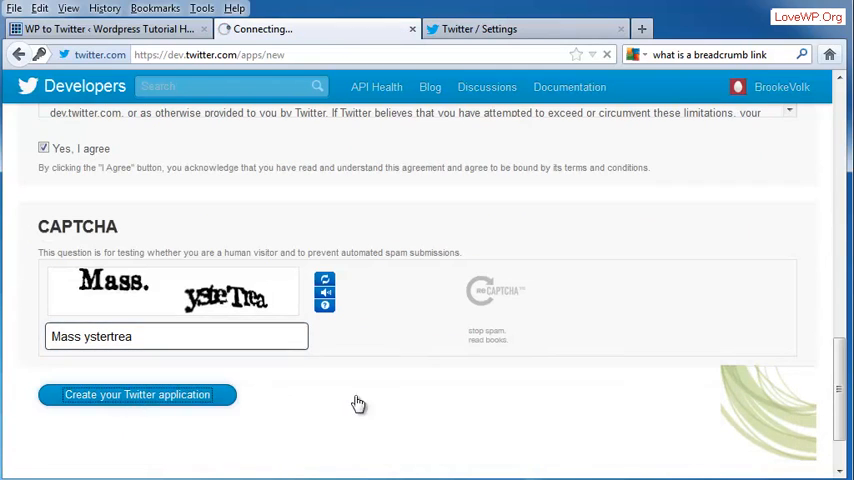
{"action": "left_click", "coordinate": [137, 394]}
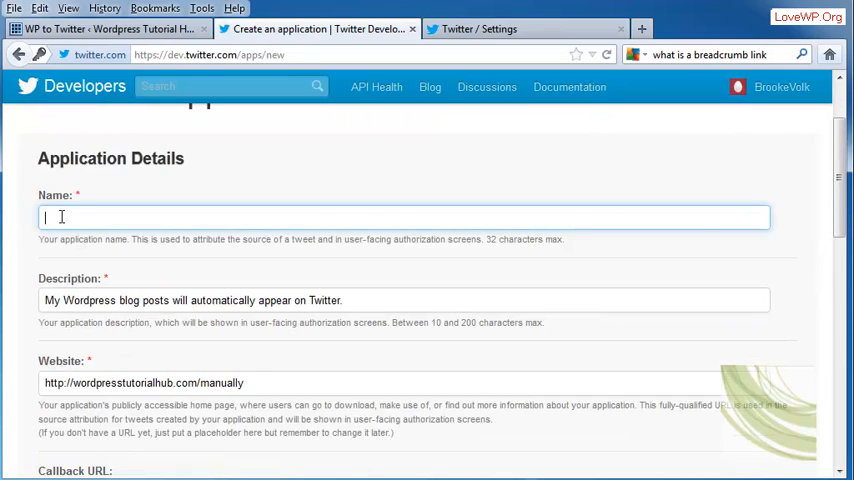
Re-enter the missing app name and resubmit to create Wordpress Tutorial Hub.
{"action": "type", "text": "Wordpress"}
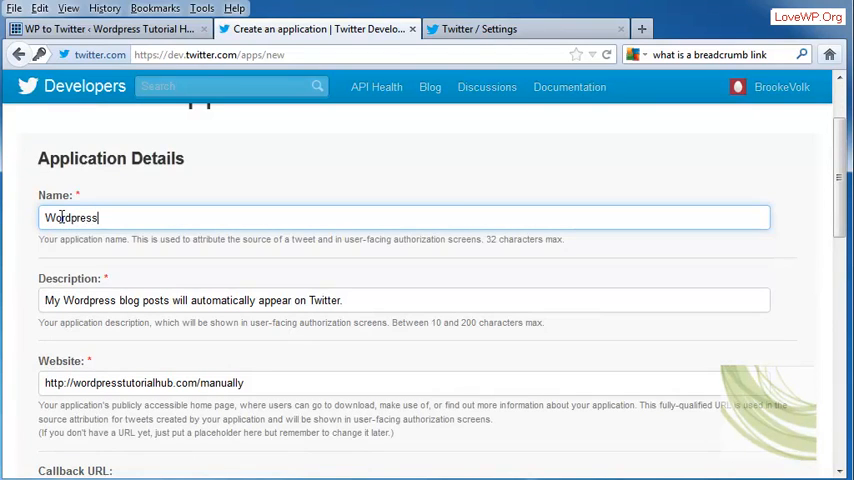
{"action": "type", "text": "Blog"}
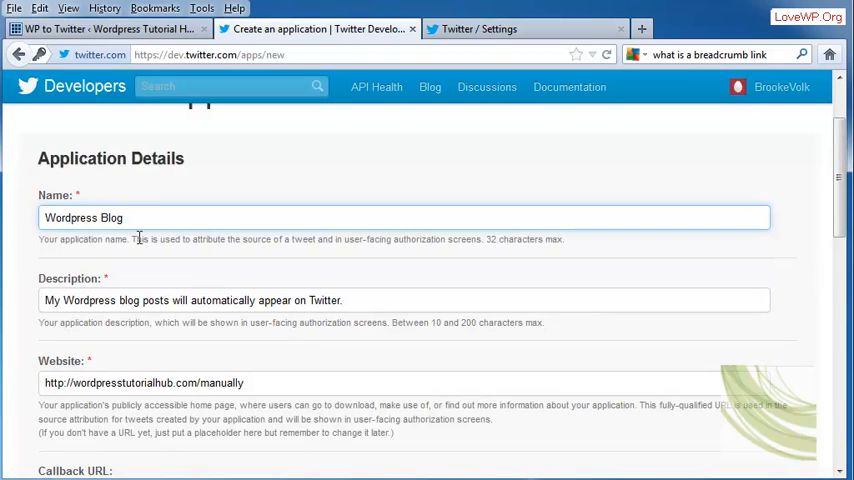
{"action": "scroll", "scroll_direction": "down", "scroll_amount": 3}
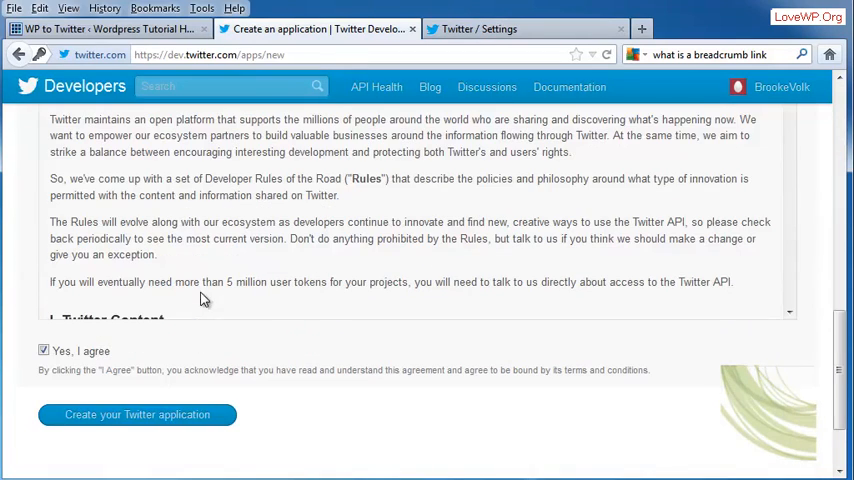
{"action": "left_click", "coordinate": [138, 414]}
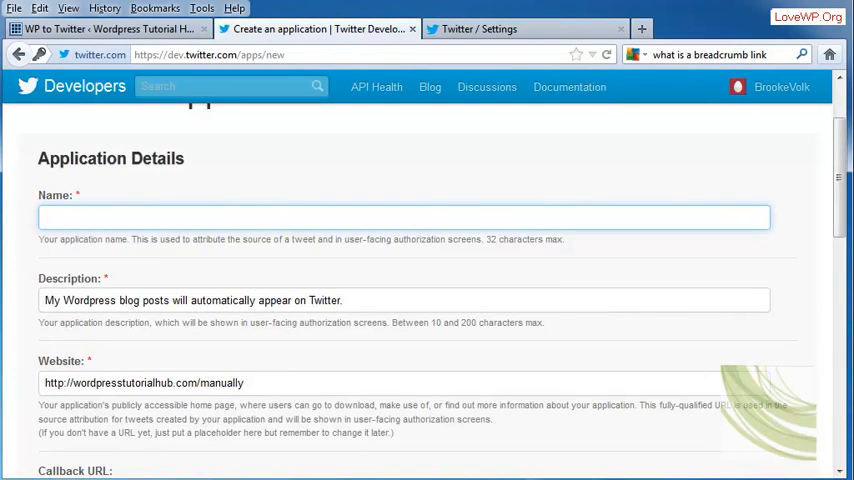
{"action": "scroll", "scroll_direction": "down", "scroll_amount": 3}
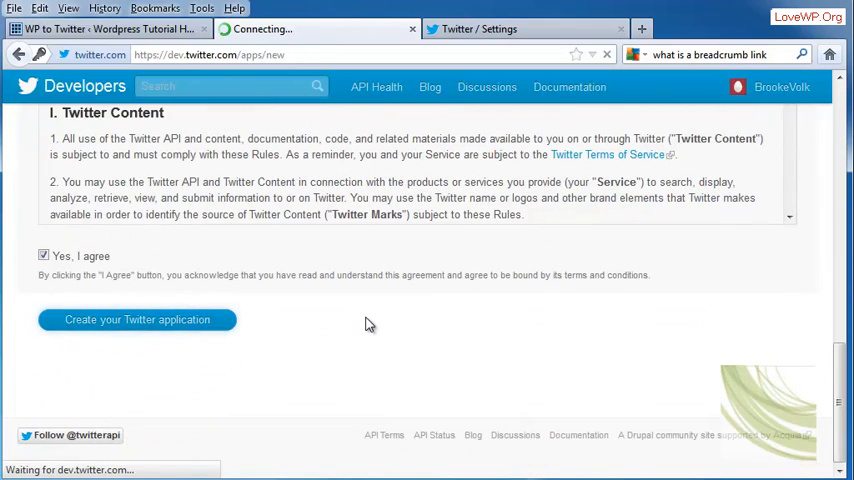
{"action": "left_click", "coordinate": [137, 319]}
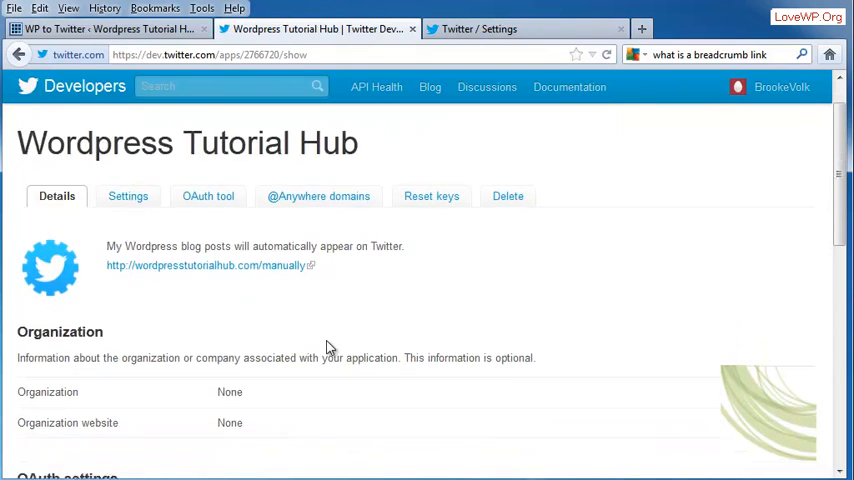
Enter the organization name and website in Wordpress Tutorial Hub's settings and save.
{"action": "scroll", "scroll_direction": "down", "scroll_amount": 3}
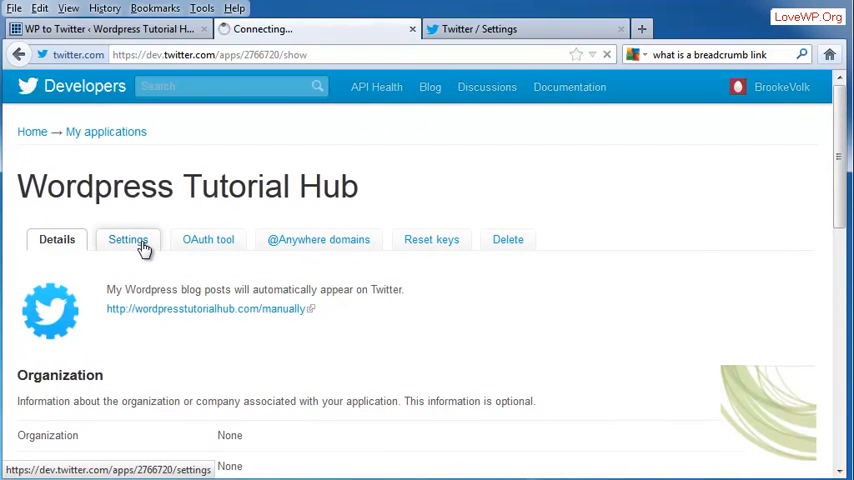
{"action": "left_click", "coordinate": [127, 239]}
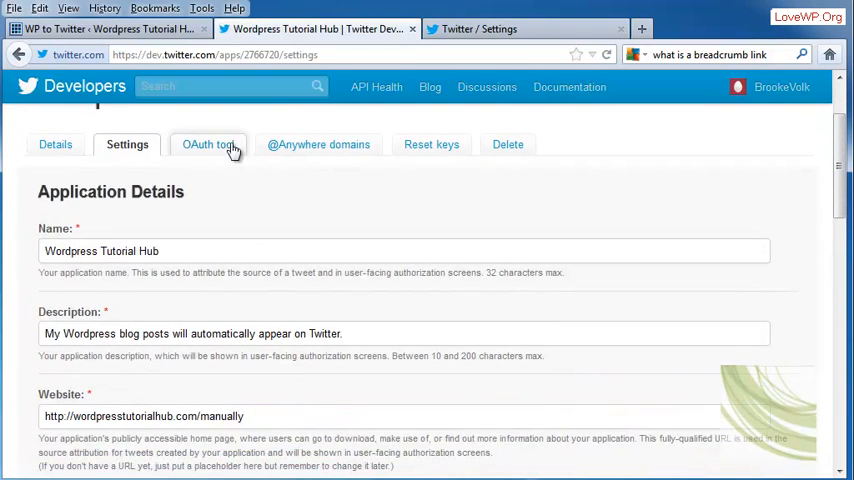
{"action": "left_click", "coordinate": [208, 144]}
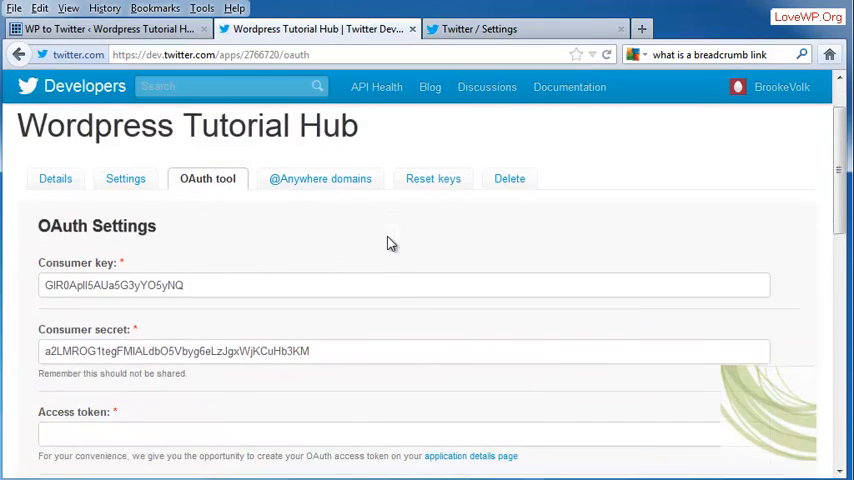
{"action": "scroll", "scroll_direction": "down", "scroll_amount": 3}
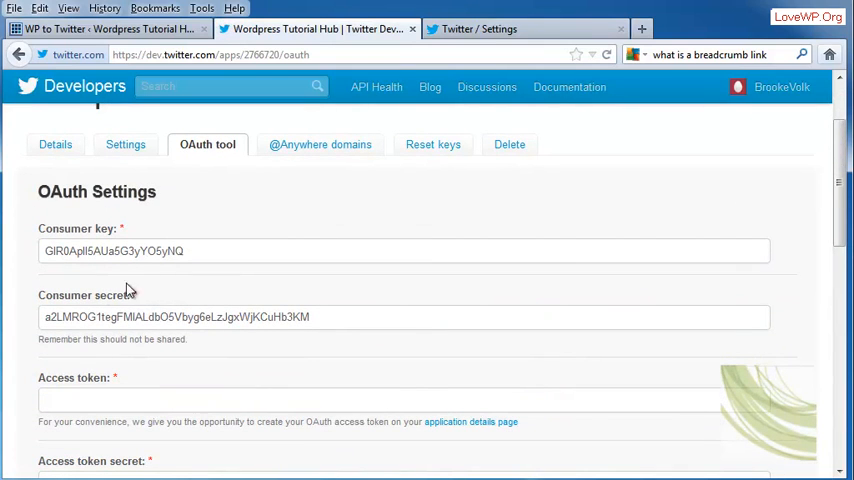
{"action": "scroll", "scroll_direction": "down", "scroll_amount": 3}
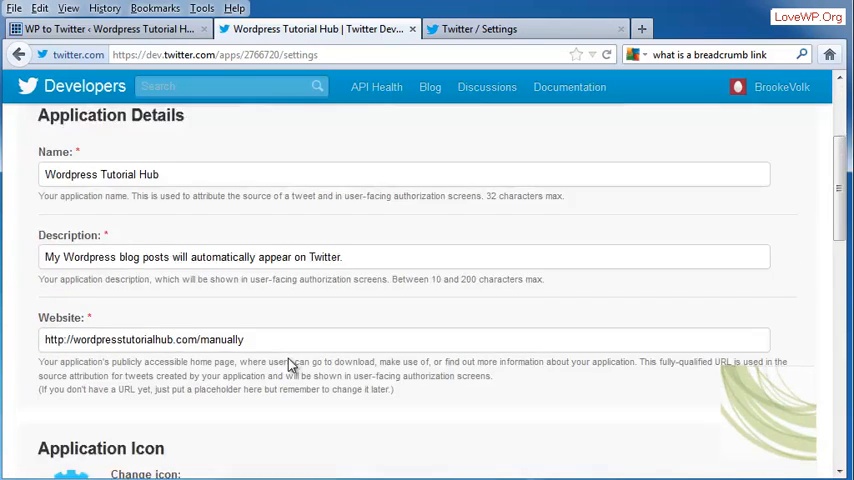
{"action": "scroll", "scroll_direction": "down", "scroll_amount": 3}
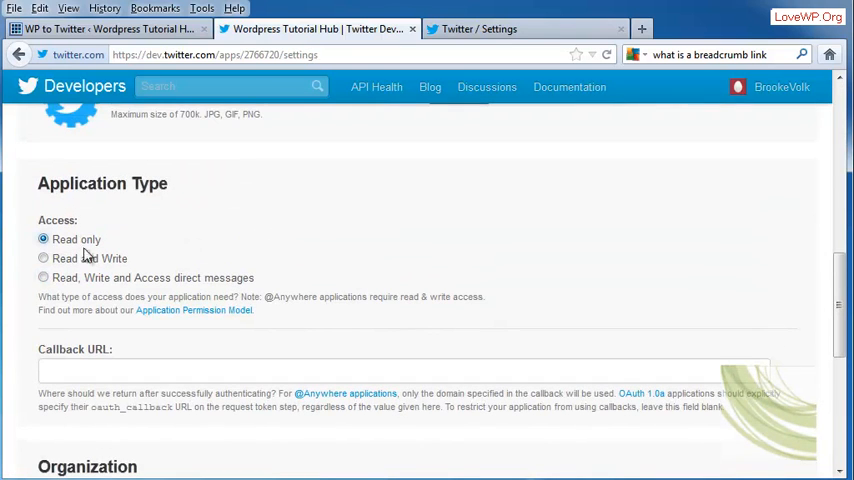
{"action": "scroll", "scroll_direction": "down", "scroll_amount": 3}
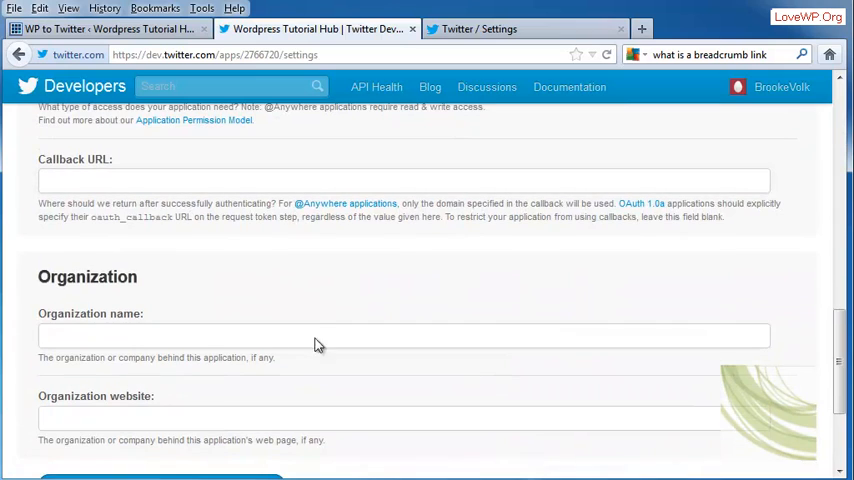
{"action": "left_click", "coordinate": [192, 335]}
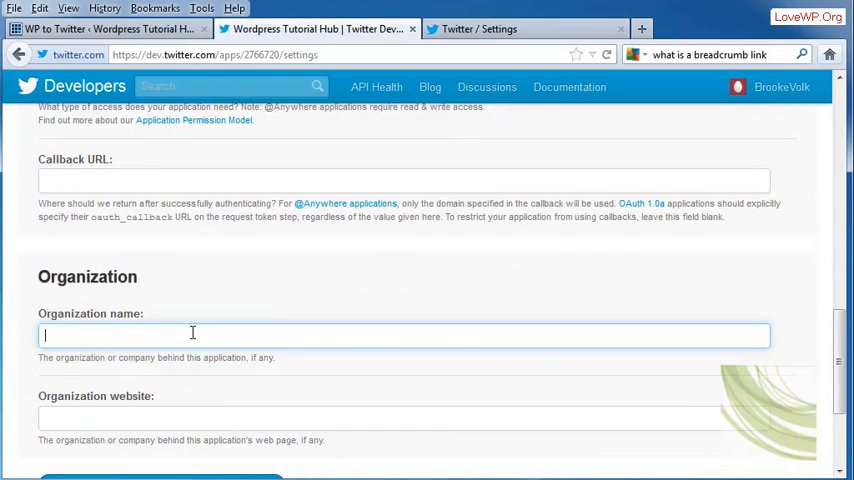
{"action": "type", "text": "Wordpress Tutorial Hub"}
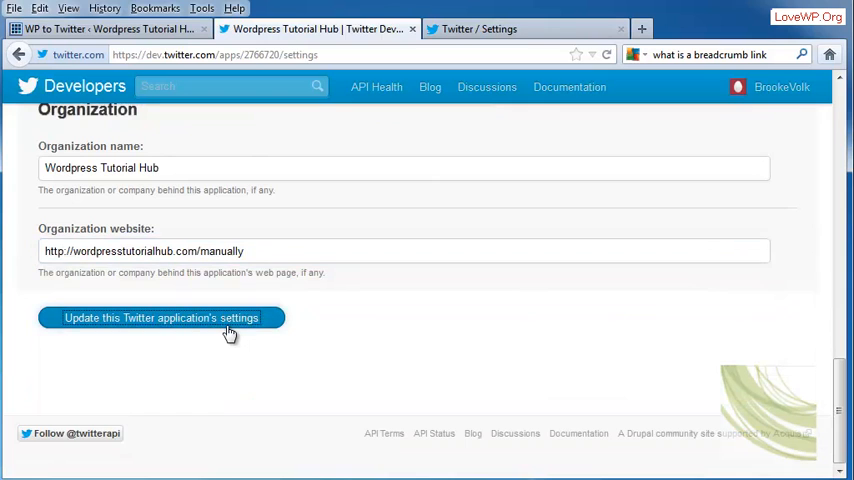
{"action": "left_click", "coordinate": [160, 318]}
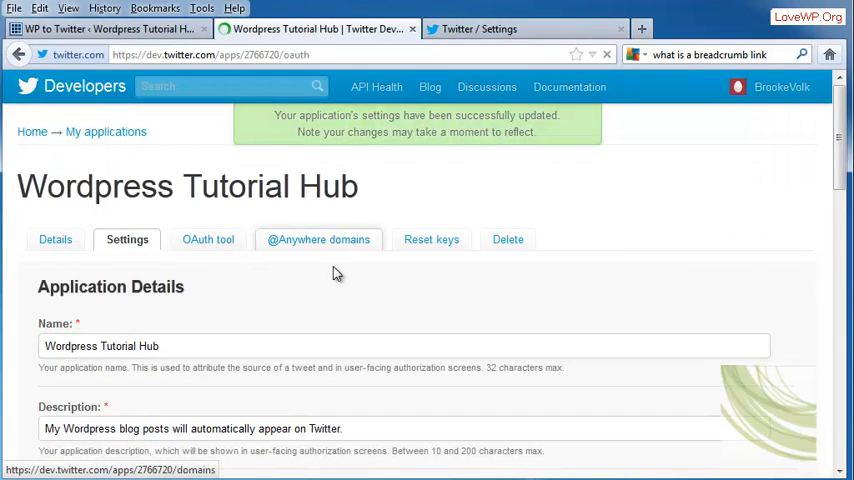
{"action": "scroll", "scroll_direction": "down", "scroll_amount": 3}
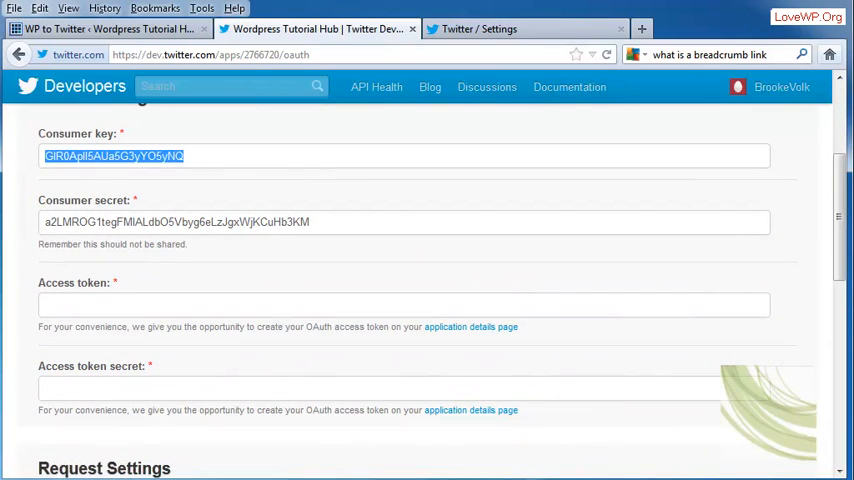
{"action": "left_click", "coordinate": [105, 28]}
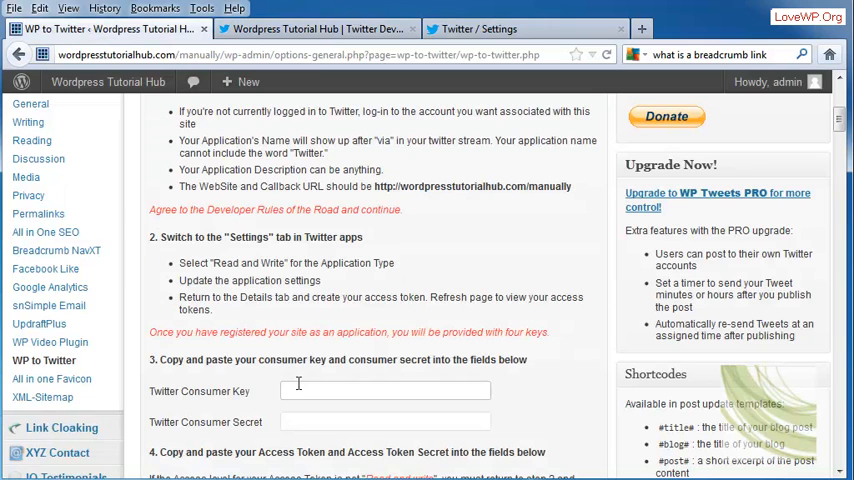
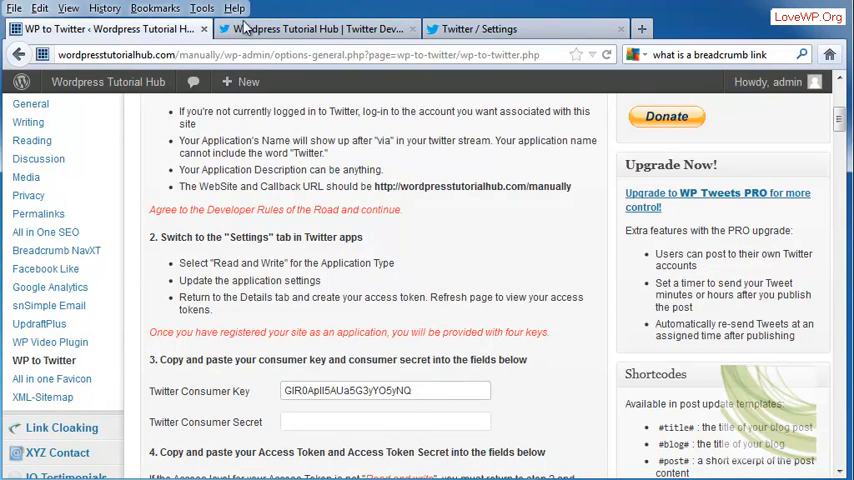
Copy the app's consumer secret and paste it into the Consumer Secret field.
{"action": "left_click", "coordinate": [315, 28]}
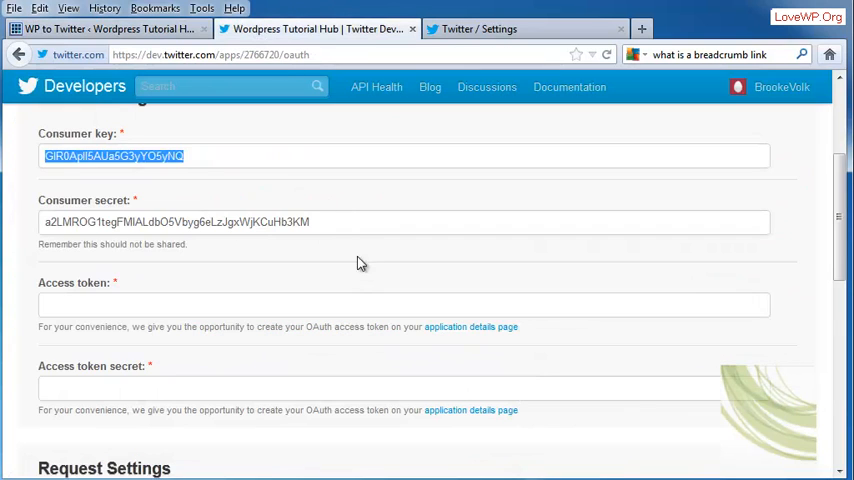
{"action": "triple_click", "coordinate": [175, 222]}
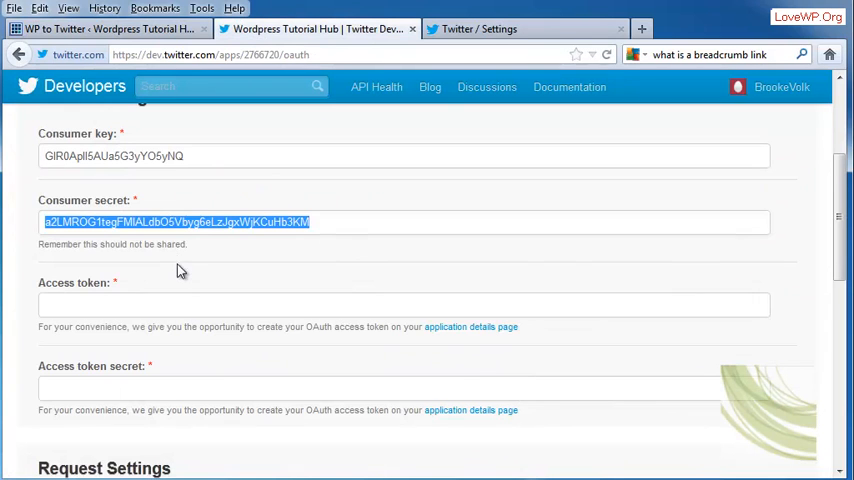
{"action": "left_click", "coordinate": [315, 28]}
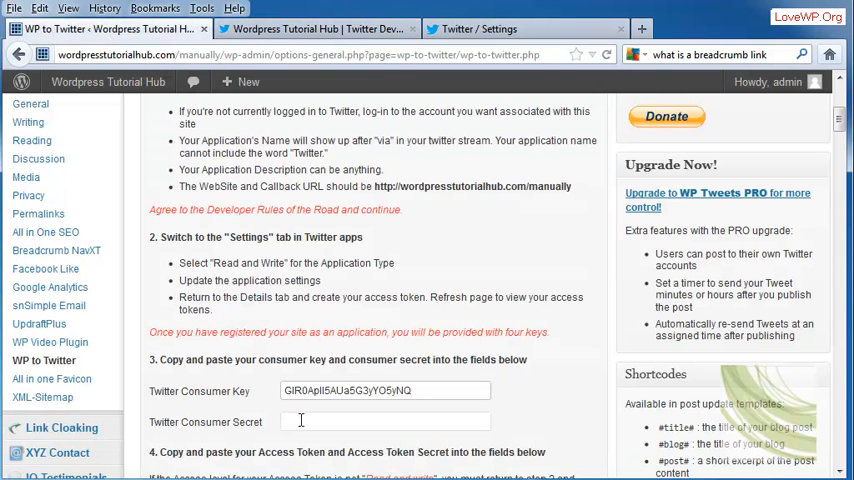
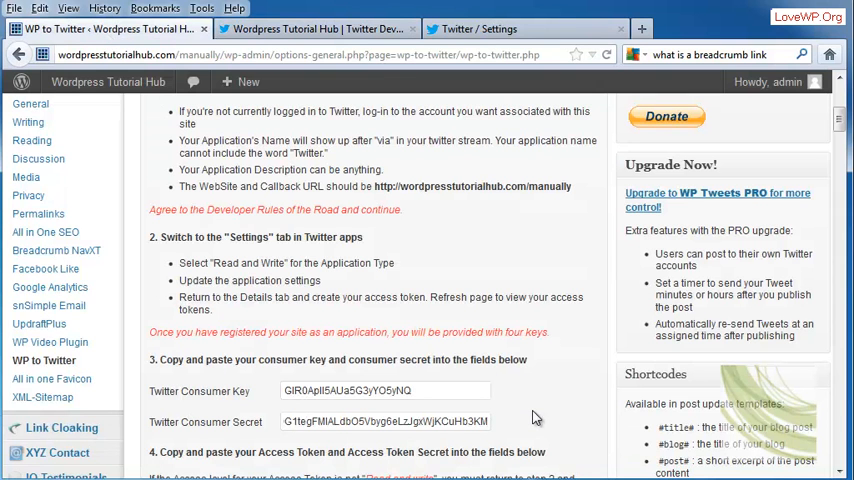
{"action": "scroll", "scroll_direction": "down", "scroll_amount": 3}
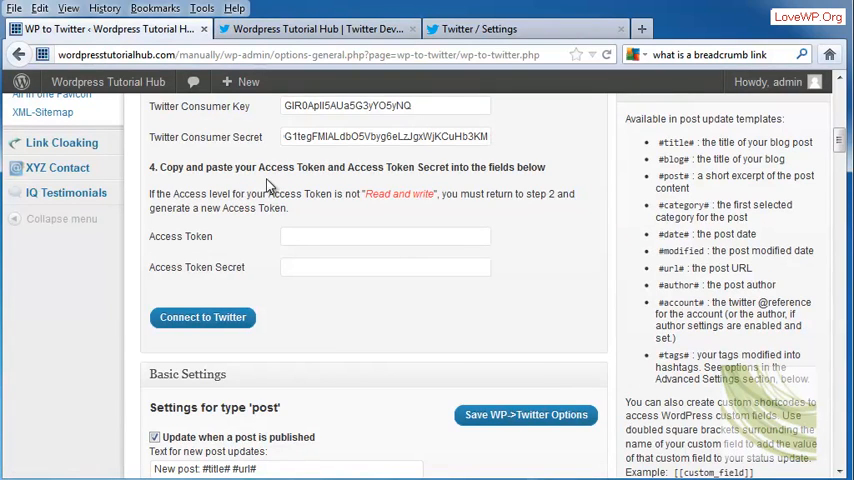
{"action": "mouse_move", "coordinate": [546, 238]}
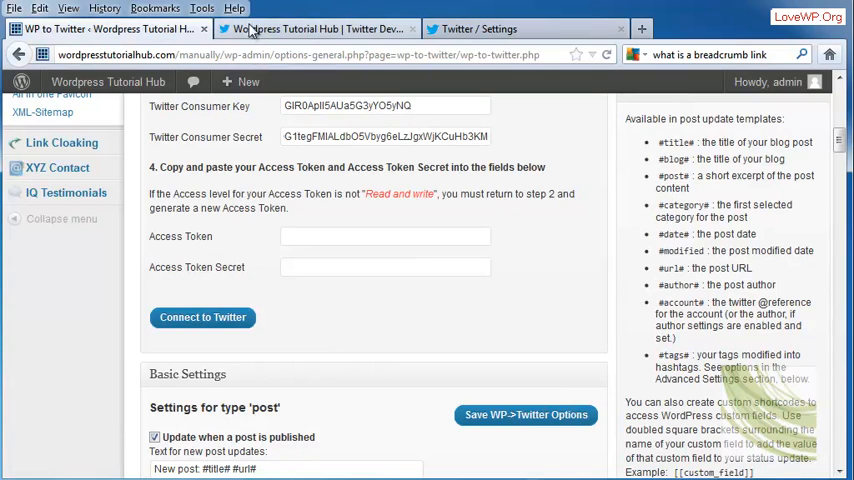
Create the app's OAuth access token and display the access token and secret.
{"action": "left_click", "coordinate": [320, 28]}
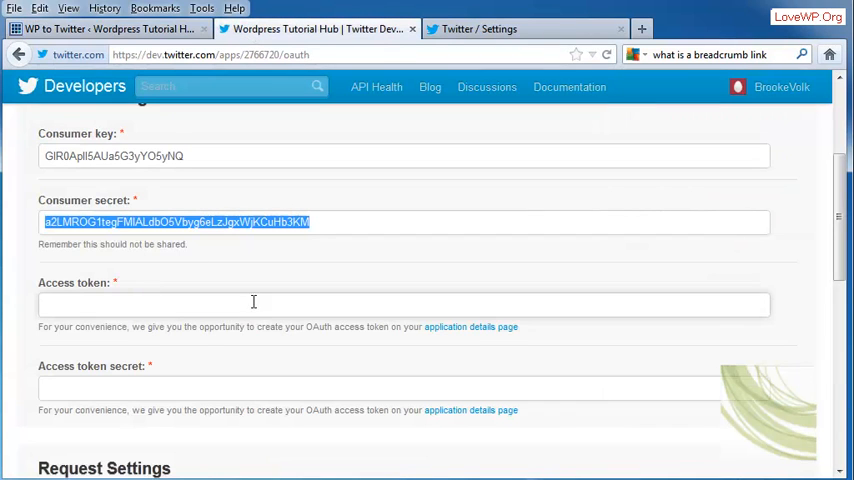
{"action": "left_click", "coordinate": [471, 327]}
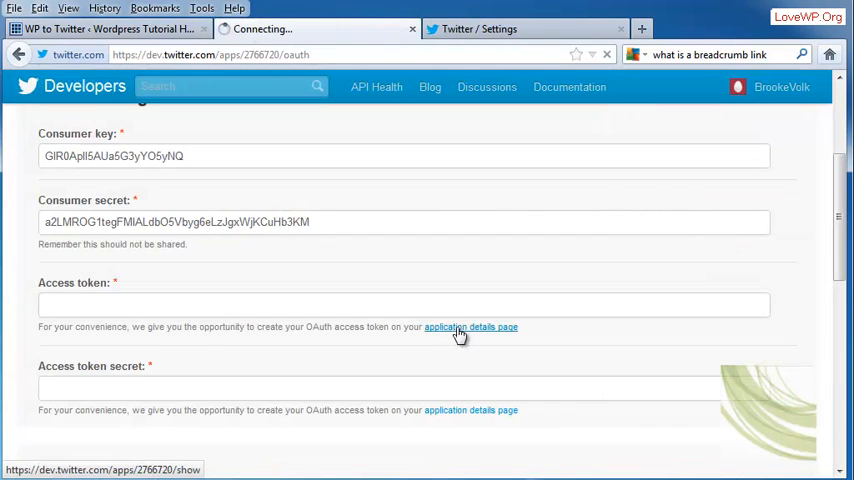
{"action": "left_click", "coordinate": [470, 327]}
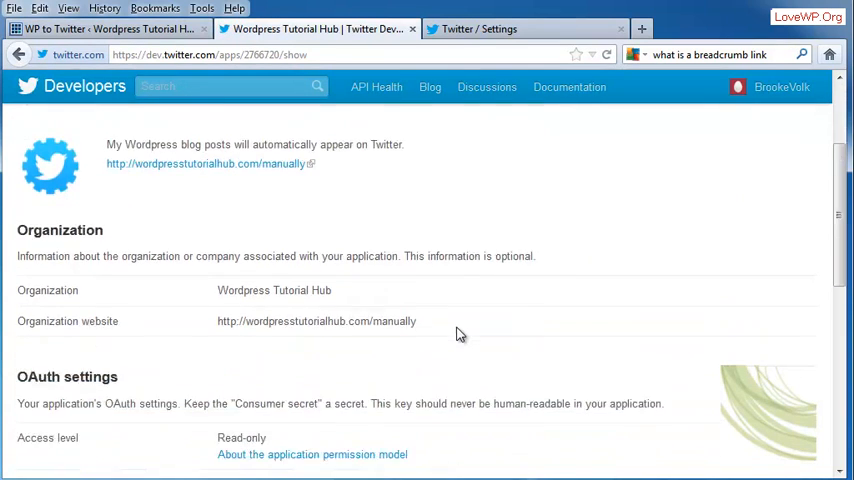
{"action": "scroll", "scroll_direction": "down", "scroll_amount": 3}
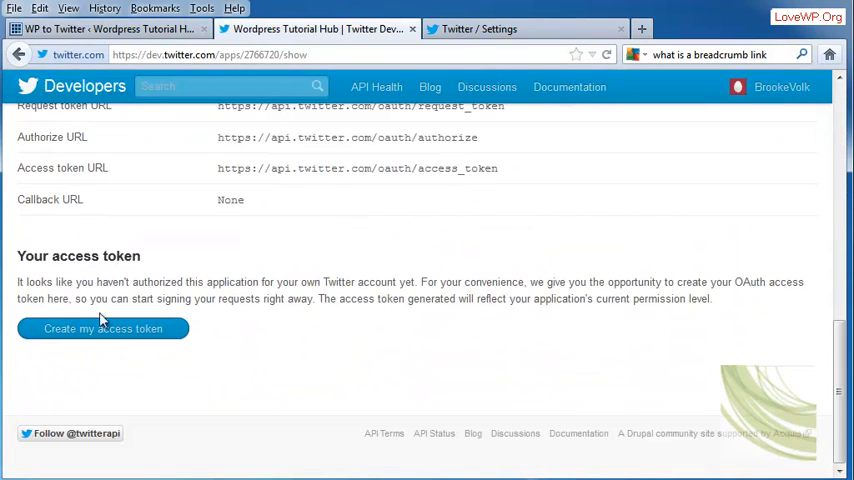
{"action": "left_click", "coordinate": [103, 328]}
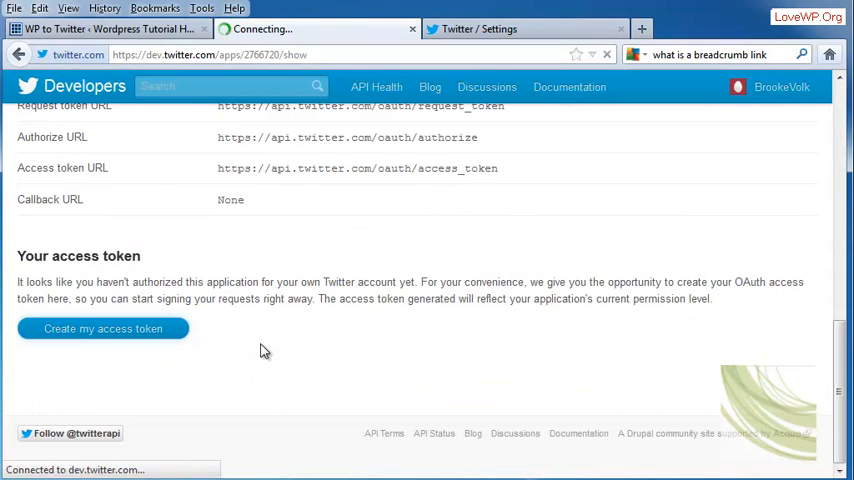
{"action": "left_click", "coordinate": [103, 328]}
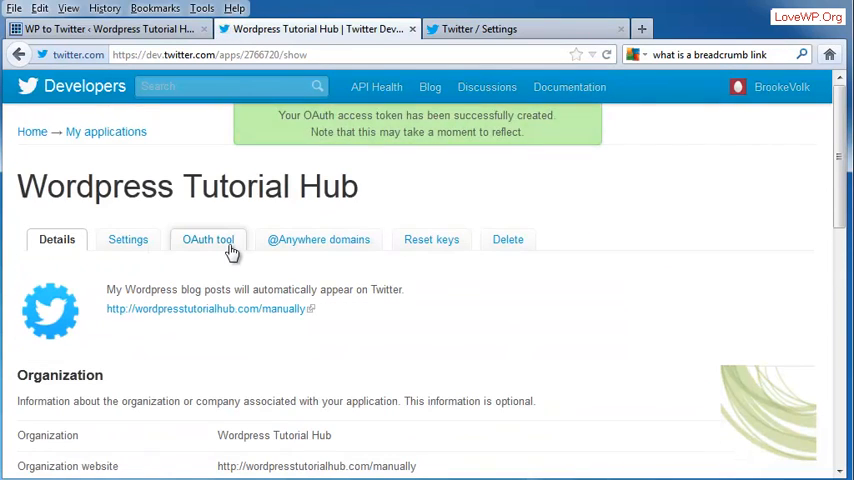
{"action": "left_click", "coordinate": [207, 239]}
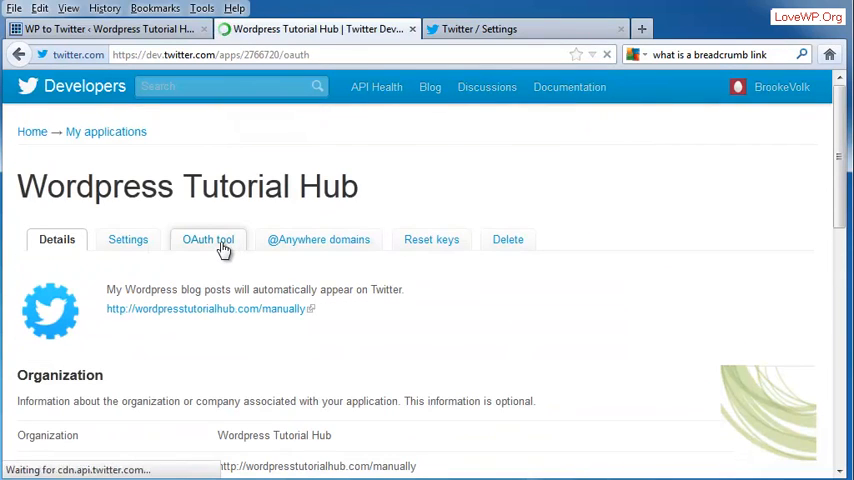
{"action": "scroll", "scroll_direction": "down", "scroll_amount": 3}
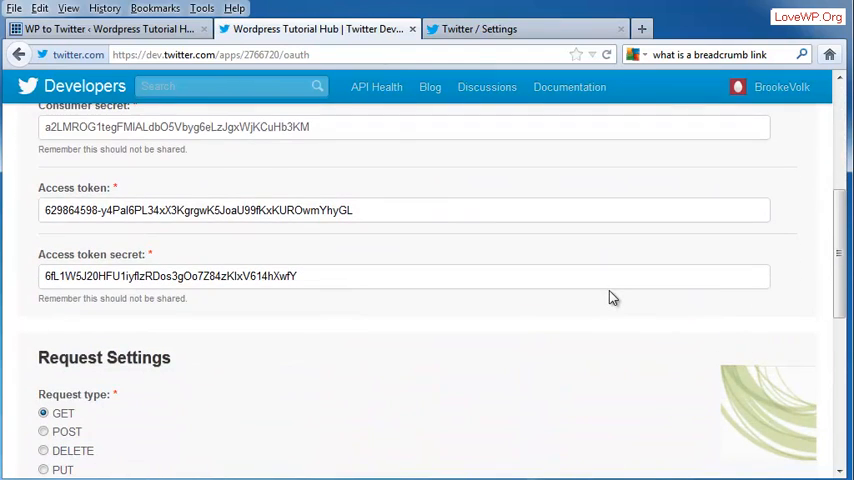
{"action": "mouse_move", "coordinate": [433, 224]}
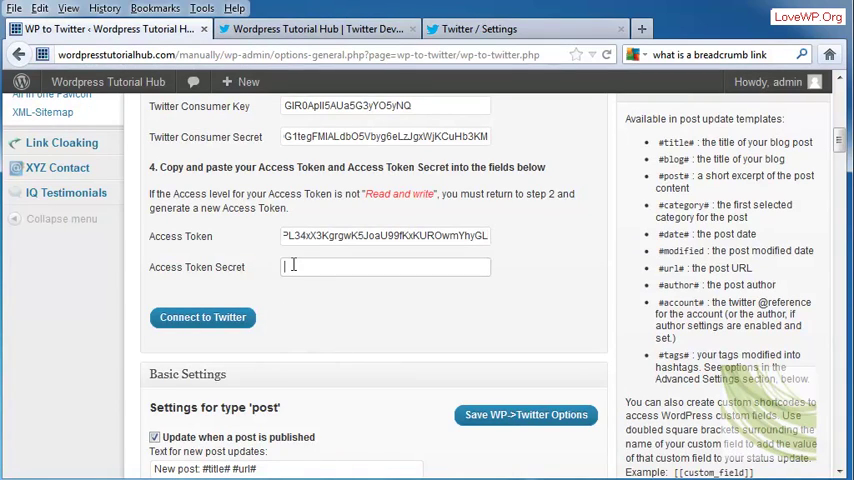
Connect WP to Twitter using the entered access token and access token secret.
{"action": "left_click", "coordinate": [202, 317]}
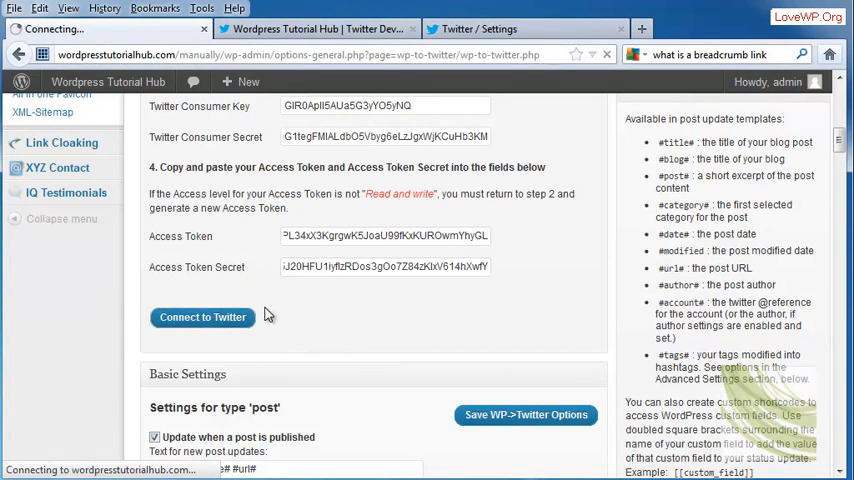
{"action": "left_click", "coordinate": [202, 317]}
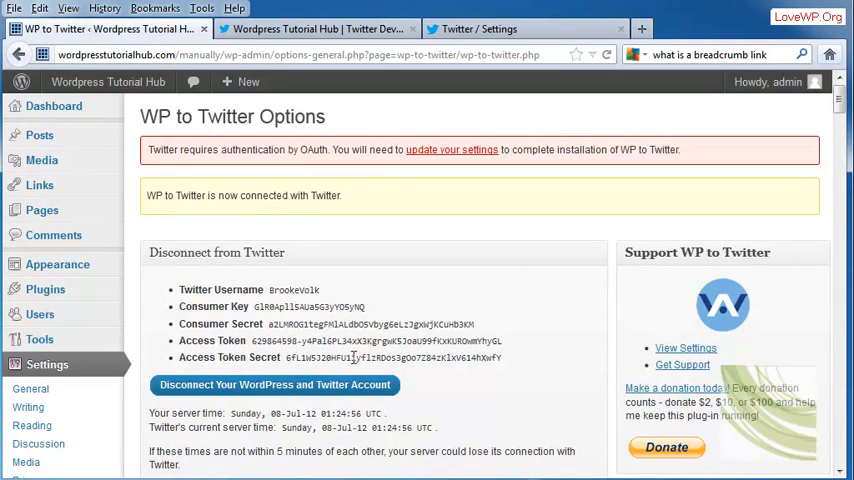
{"action": "mouse_move", "coordinate": [487, 387]}
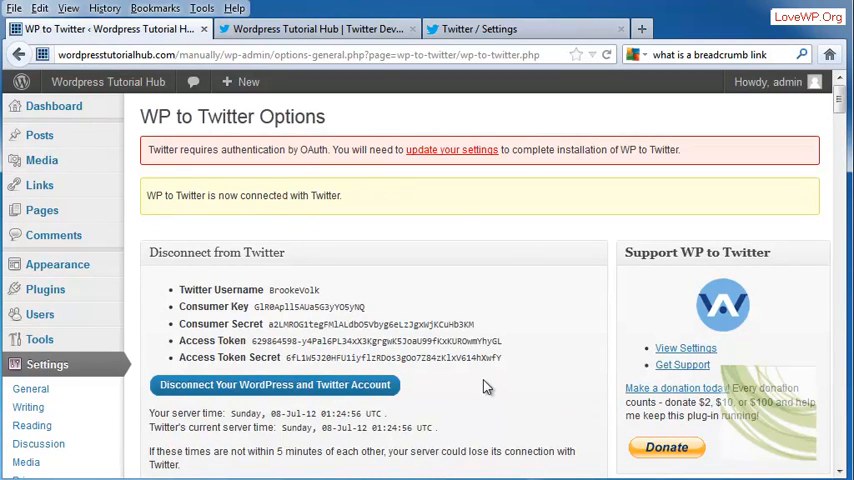
{"action": "scroll", "scroll_direction": "down", "scroll_amount": 3}
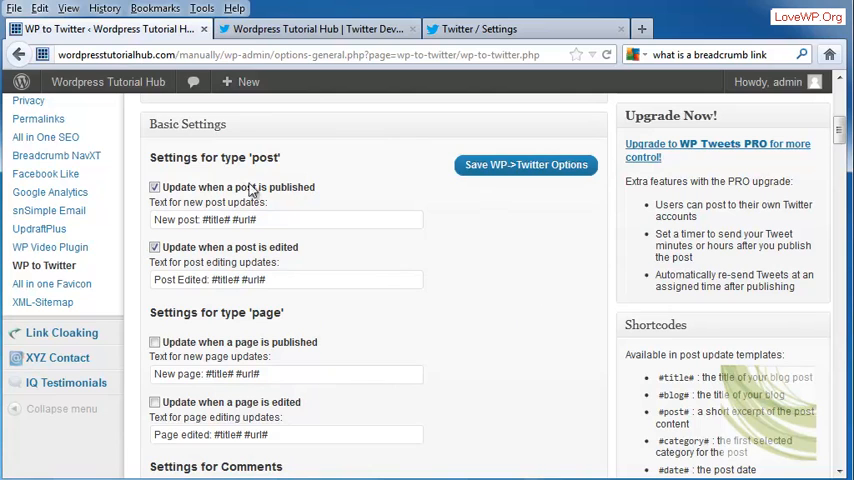
{"action": "mouse_move", "coordinate": [318, 220]}
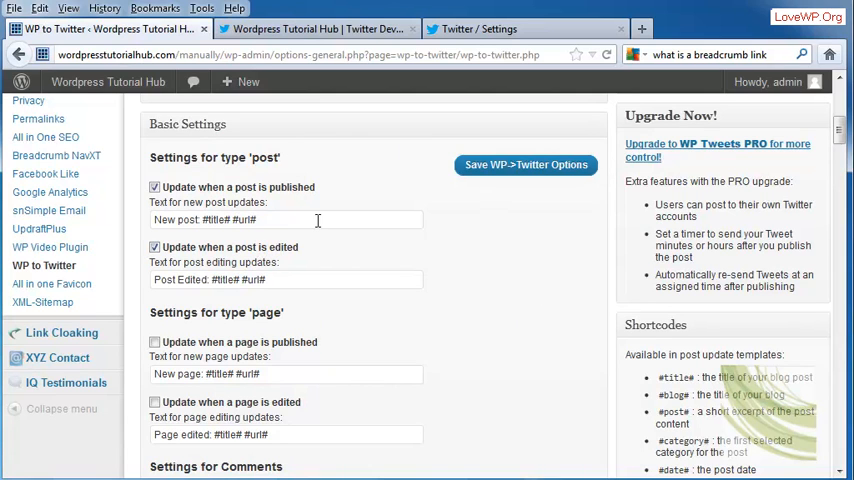
{"action": "scroll", "scroll_direction": "down", "scroll_amount": 3}
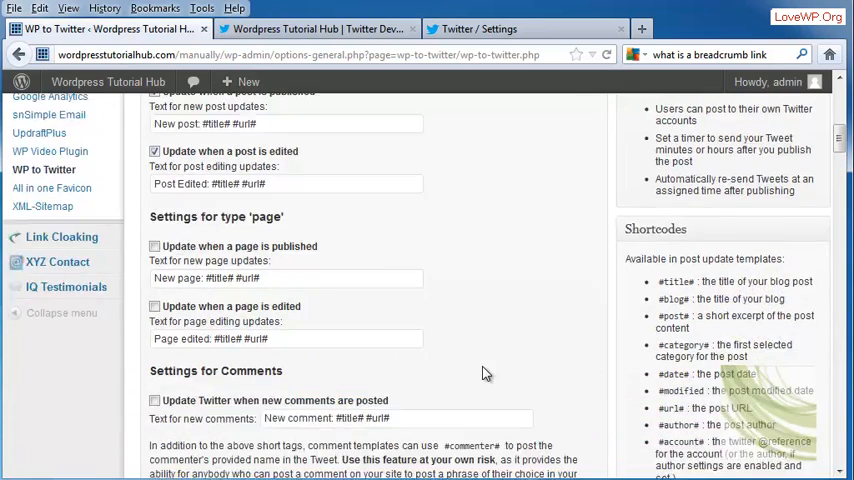
{"action": "scroll", "scroll_direction": "down", "scroll_amount": 3}
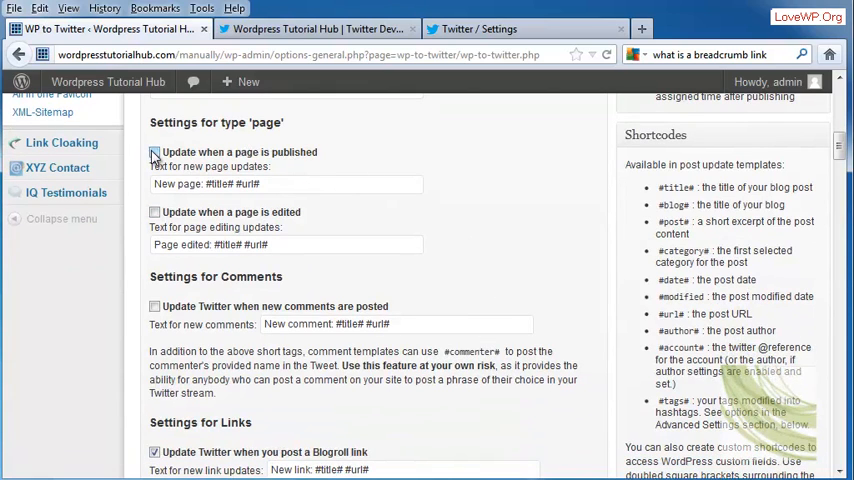
{"action": "scroll", "scroll_direction": "down", "scroll_amount": 3}
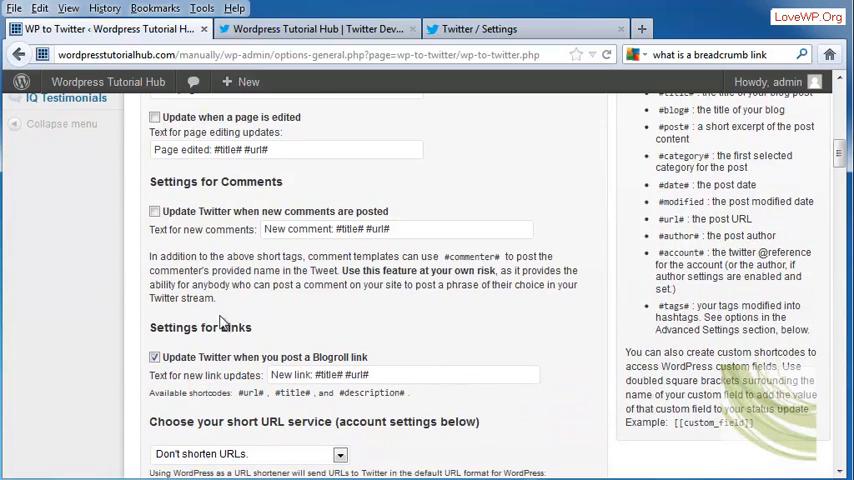
{"action": "scroll", "scroll_direction": "down", "scroll_amount": 3}
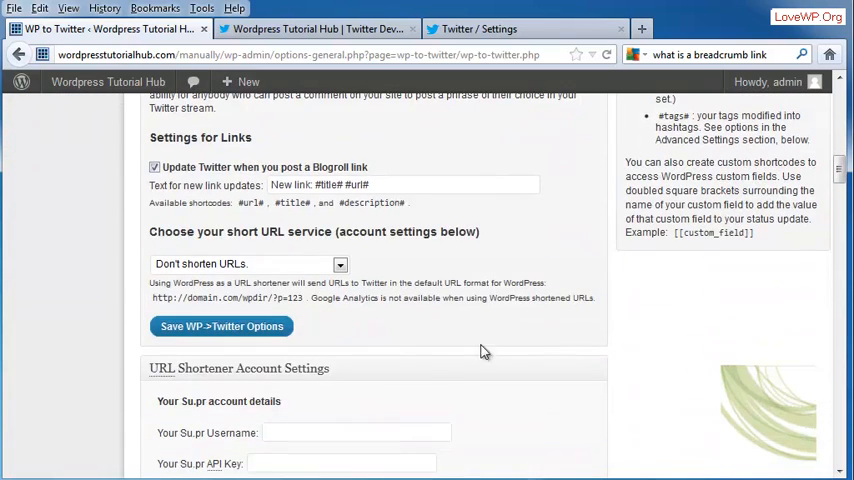
{"action": "mouse_move", "coordinate": [330, 248]}
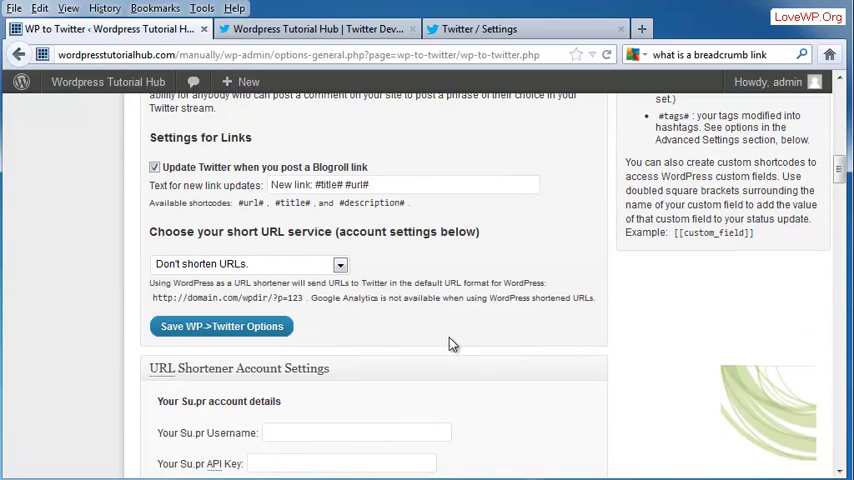
{"action": "mouse_move", "coordinate": [523, 361]}
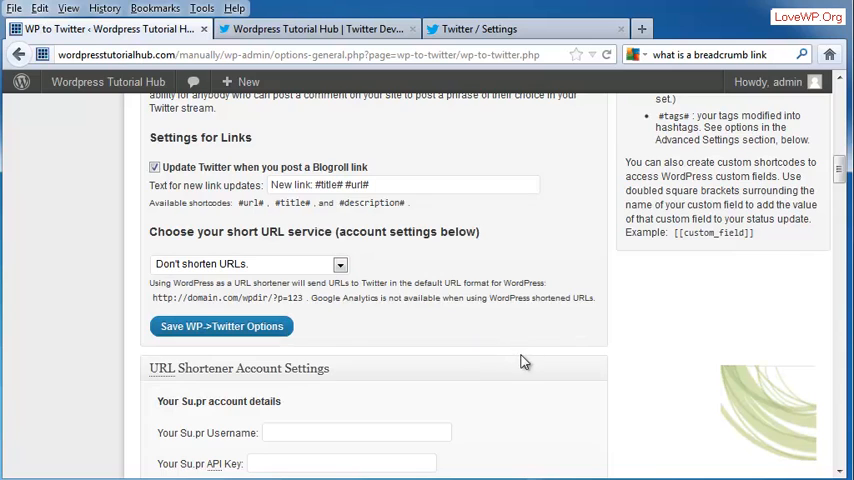
{"action": "scroll", "scroll_direction": "down", "scroll_amount": 3}
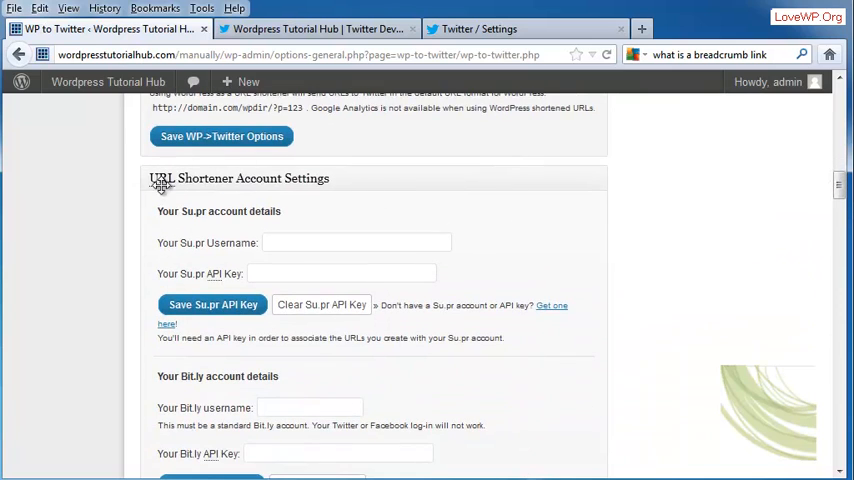
{"action": "mouse_move", "coordinate": [310, 189]}
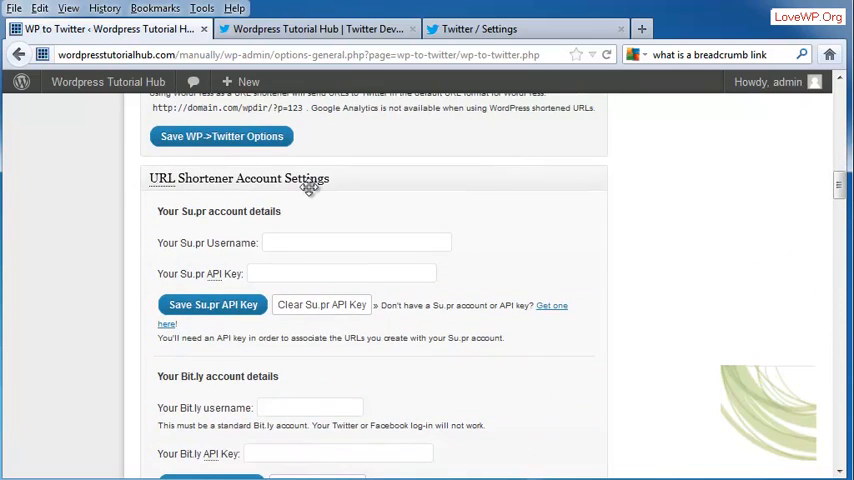
{"action": "mouse_move", "coordinate": [443, 261]}
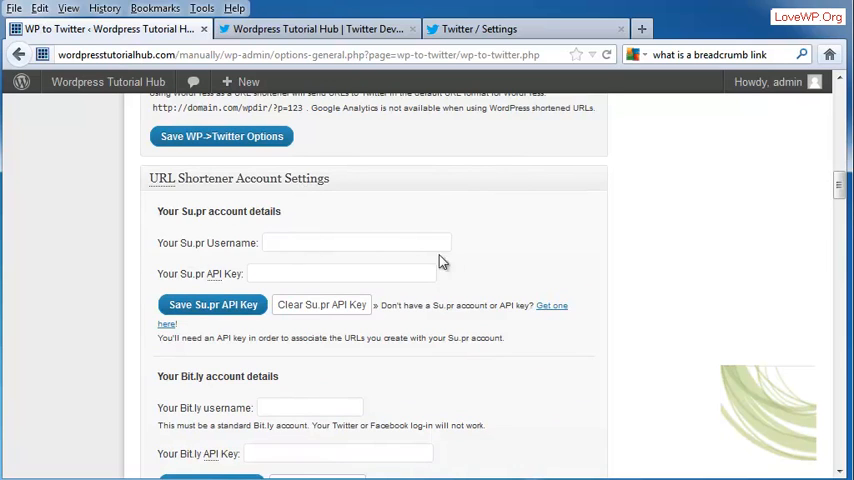
{"action": "mouse_move", "coordinate": [197, 228]}
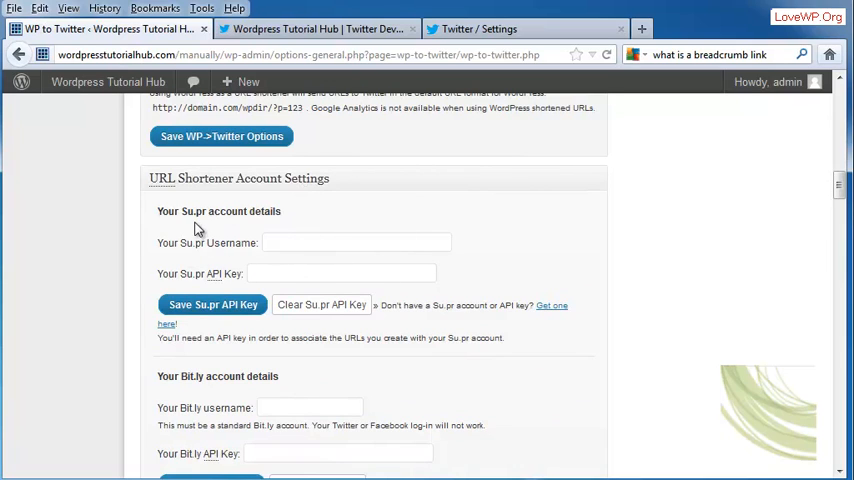
{"action": "scroll", "scroll_direction": "down", "scroll_amount": 3}
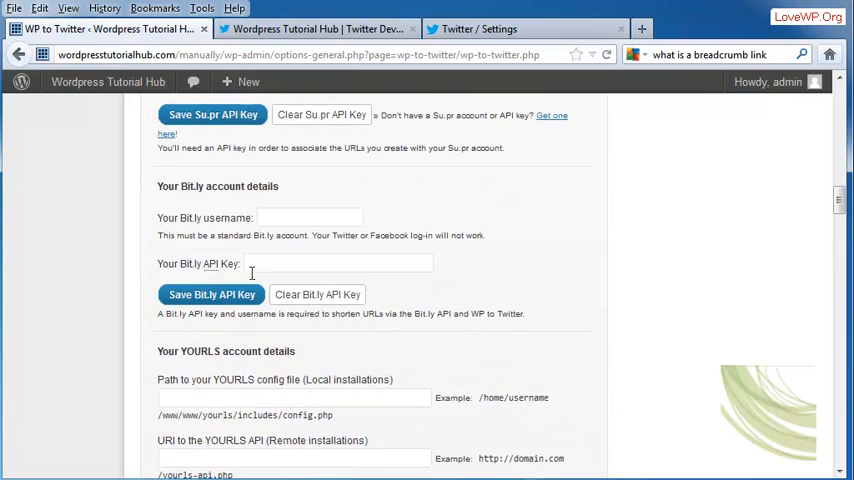
{"action": "mouse_move", "coordinate": [279, 209]}
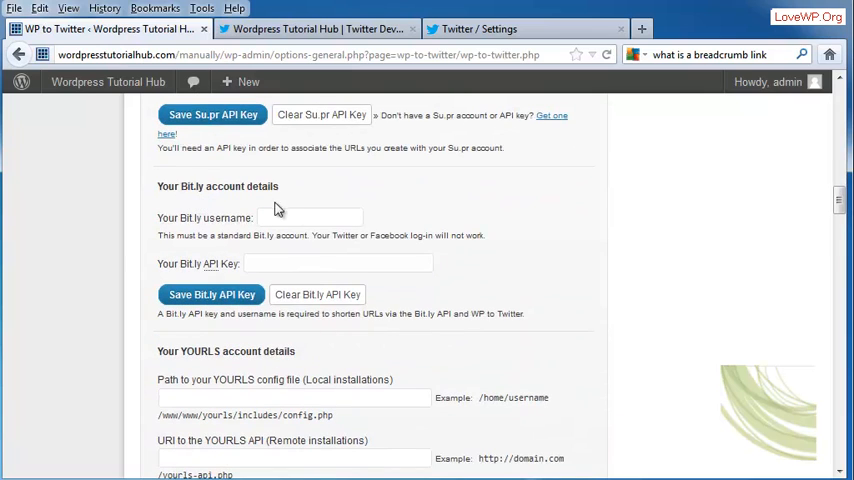
{"action": "scroll", "scroll_direction": "down", "scroll_amount": 3}
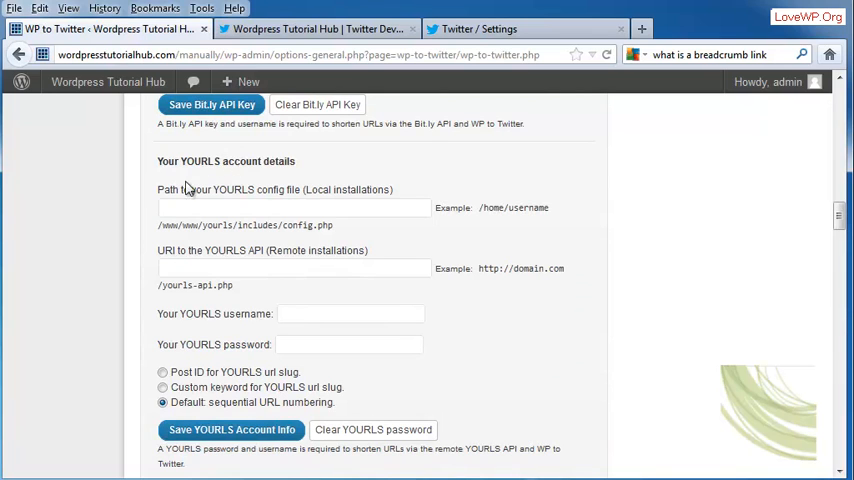
{"action": "scroll", "scroll_direction": "down", "scroll_amount": 3}
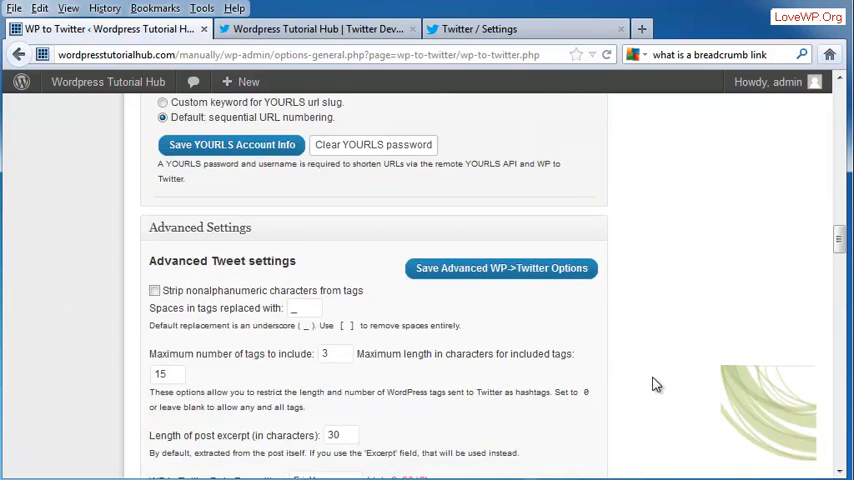
{"action": "scroll", "scroll_direction": "down", "scroll_amount": 3}
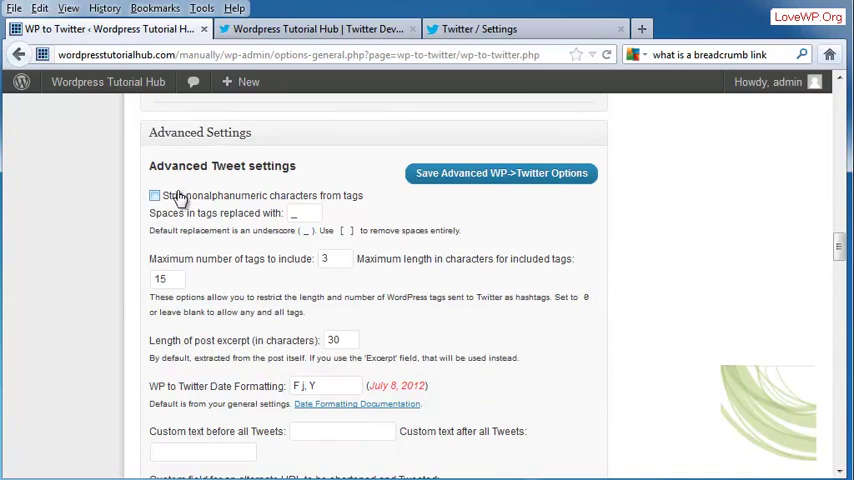
{"action": "left_click", "coordinate": [155, 195]}
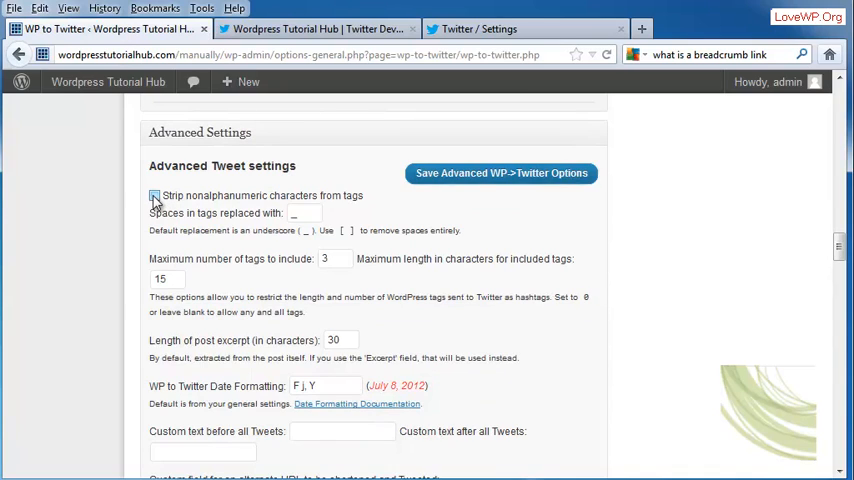
{"action": "left_click", "coordinate": [155, 195]}
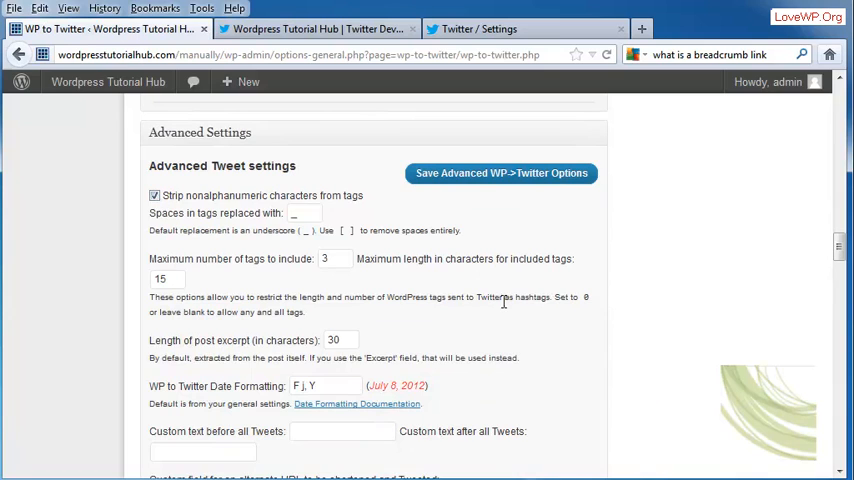
{"action": "scroll", "scroll_direction": "down", "scroll_amount": 3}
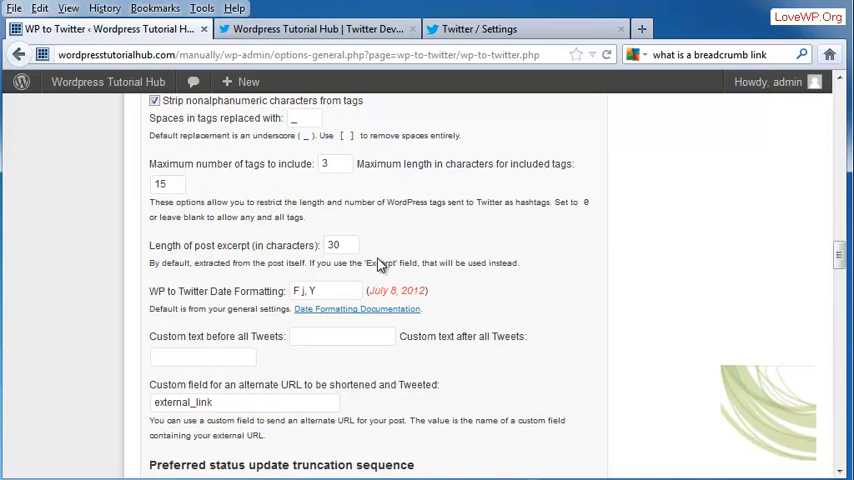
{"action": "mouse_move", "coordinate": [258, 281]}
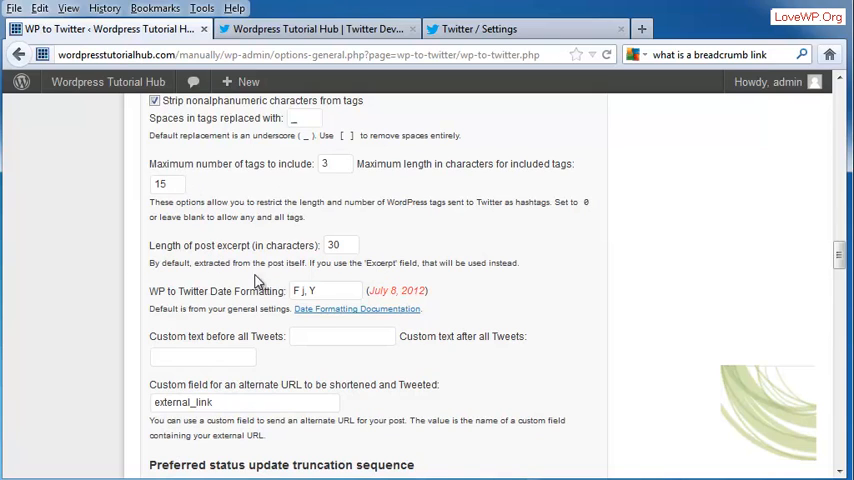
{"action": "scroll", "scroll_direction": "down", "scroll_amount": 3}
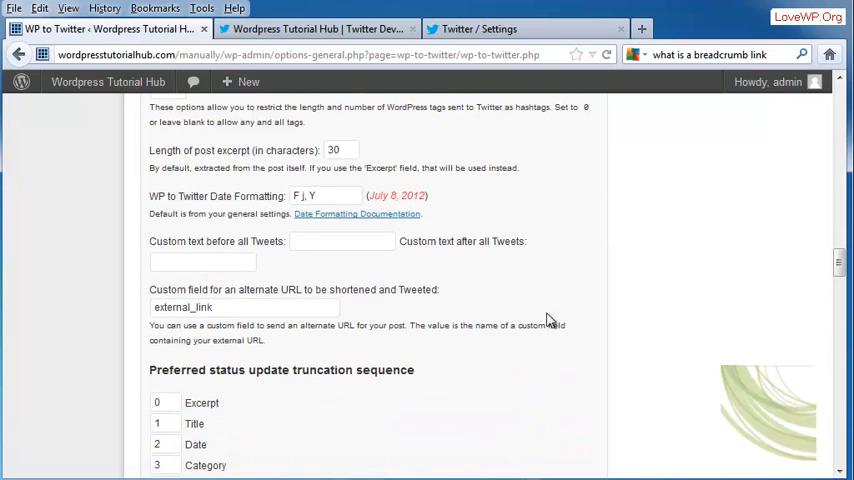
{"action": "scroll", "scroll_direction": "down", "scroll_amount": 3}
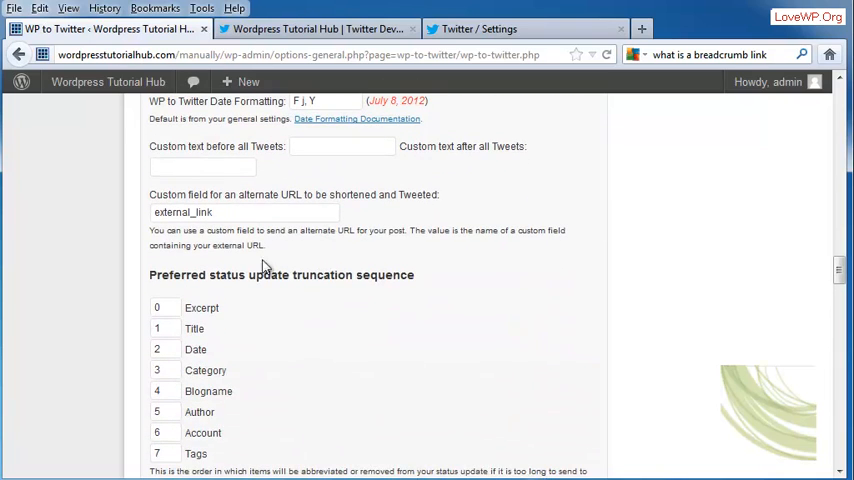
{"action": "mouse_move", "coordinate": [378, 223]}
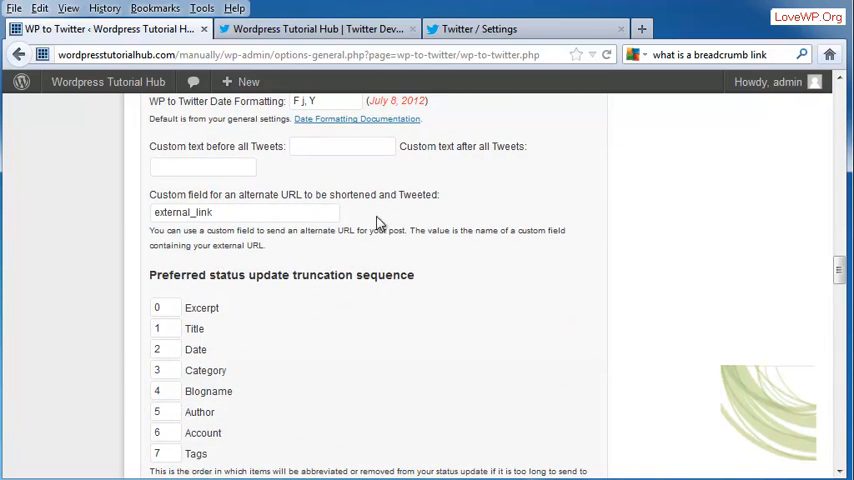
{"action": "scroll", "scroll_direction": "down", "scroll_amount": 3}
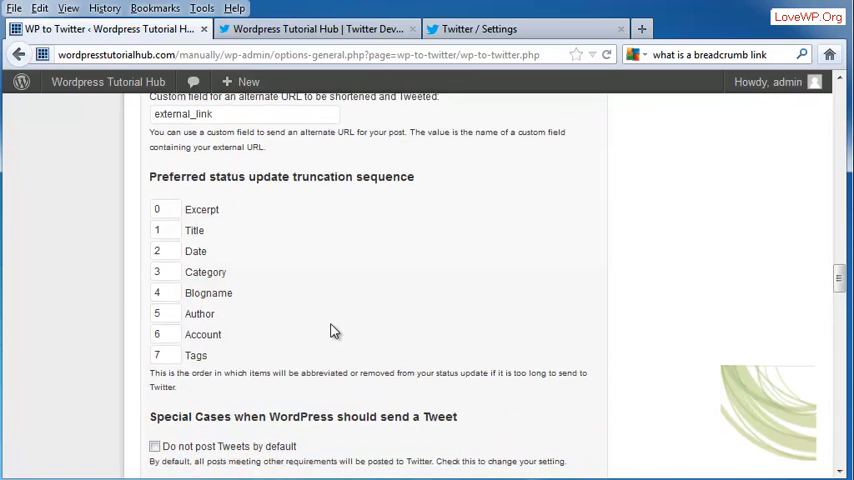
{"action": "scroll", "scroll_direction": "down", "scroll_amount": 3}
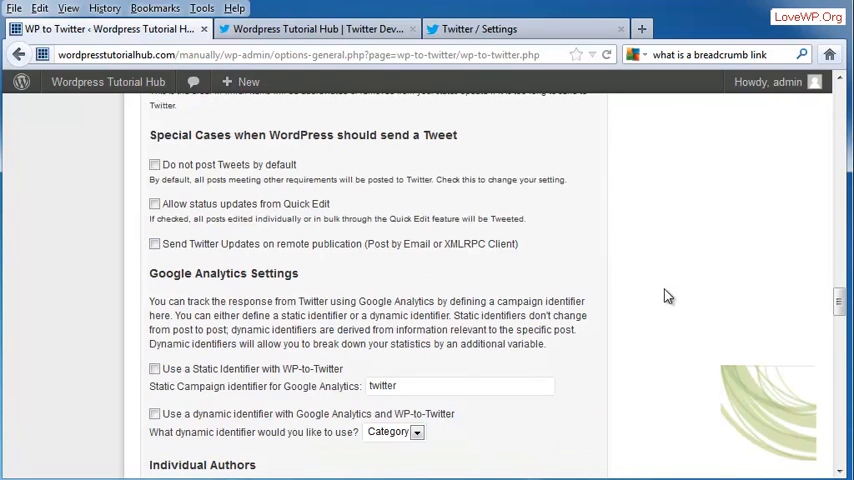
{"action": "mouse_move", "coordinate": [590, 318]}
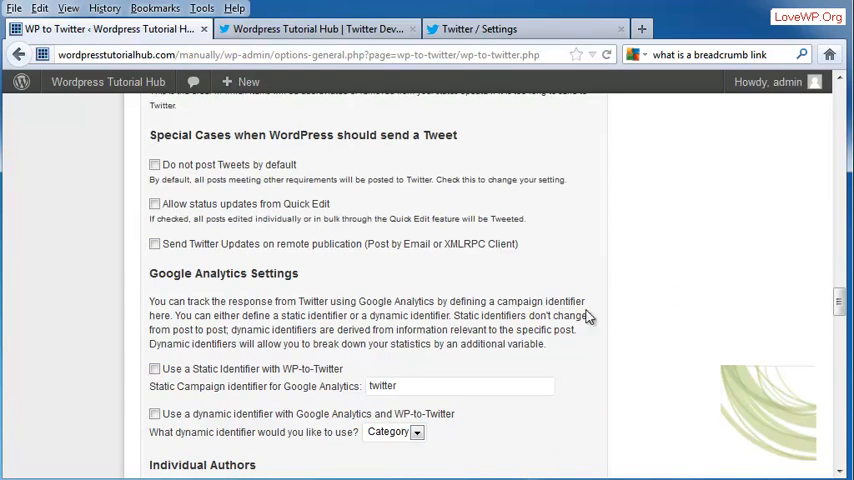
{"action": "scroll", "scroll_direction": "down", "scroll_amount": 3}
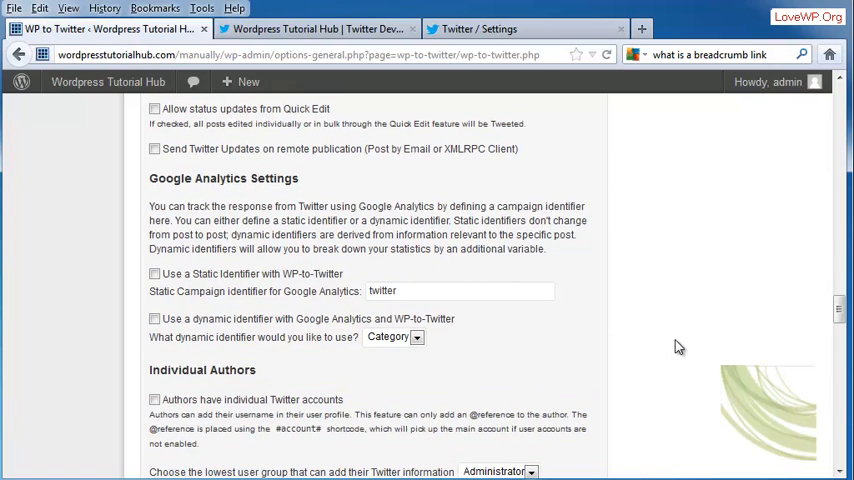
{"action": "scroll", "scroll_direction": "down", "scroll_amount": 3}
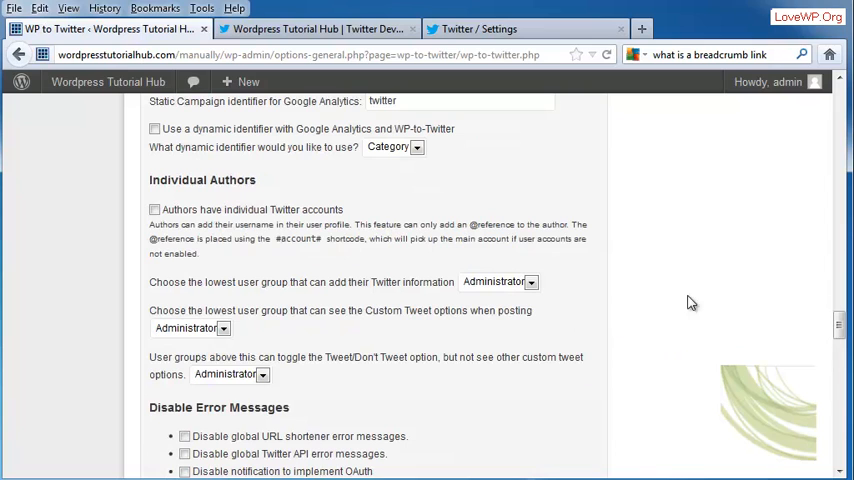
{"action": "mouse_move", "coordinate": [698, 320]}
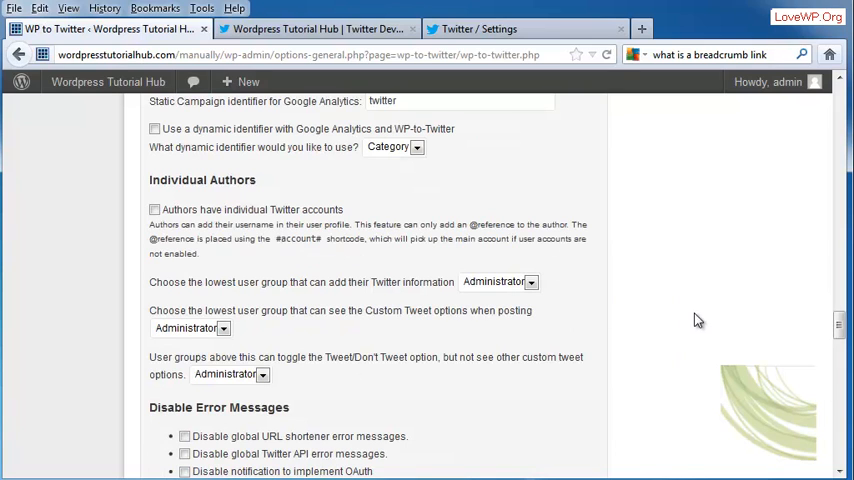
{"action": "scroll", "scroll_direction": "down", "scroll_amount": 3}
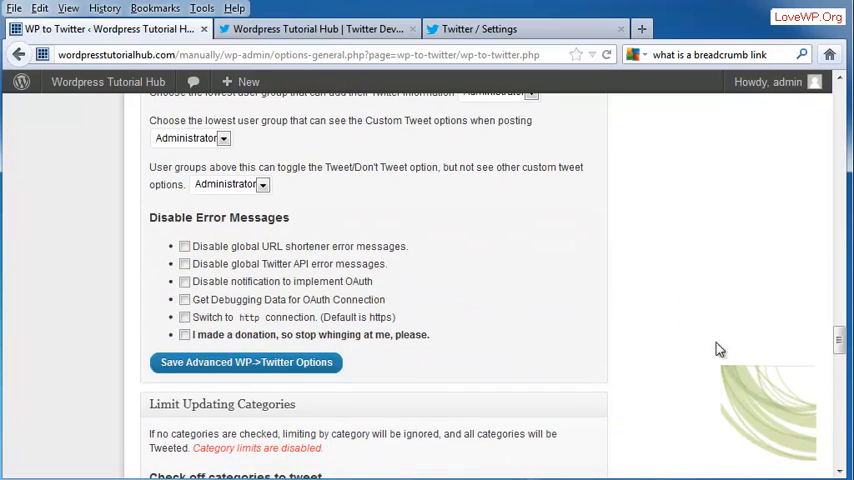
{"action": "scroll", "scroll_direction": "down", "scroll_amount": 3}
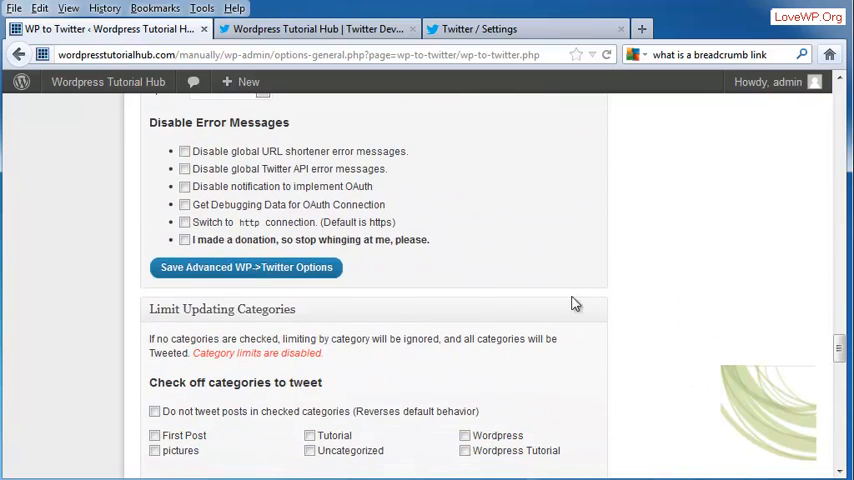
{"action": "scroll", "scroll_direction": "down", "scroll_amount": 3}
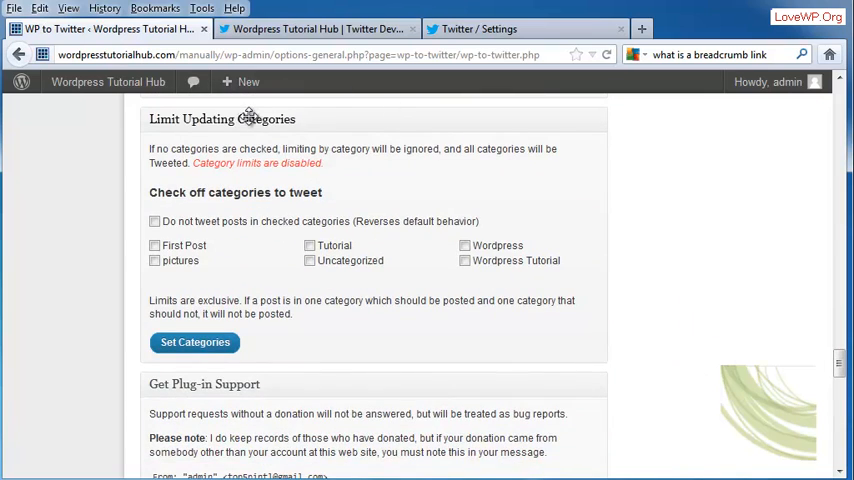
{"action": "mouse_move", "coordinate": [402, 283]}
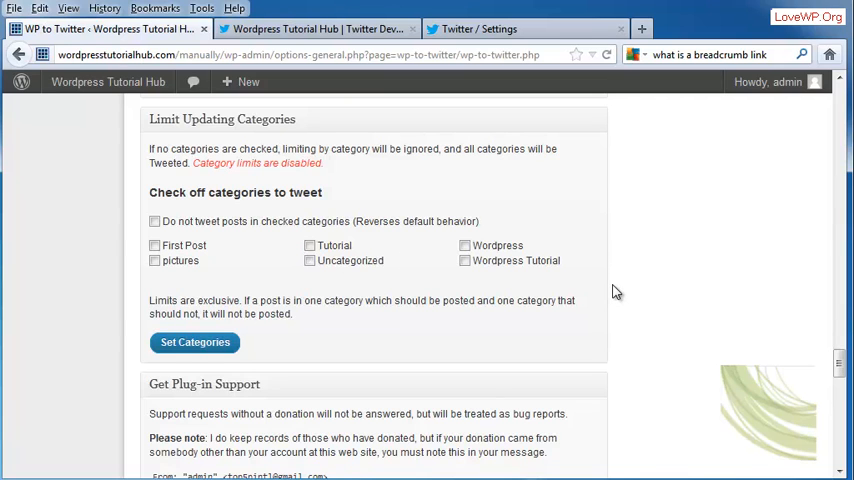
{"action": "scroll", "scroll_direction": "down", "scroll_amount": 3}
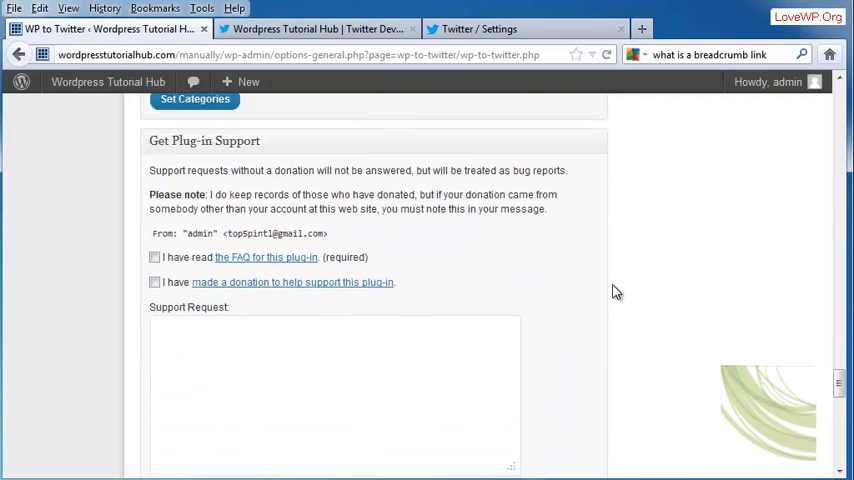
{"action": "scroll", "scroll_direction": "down", "scroll_amount": 3}
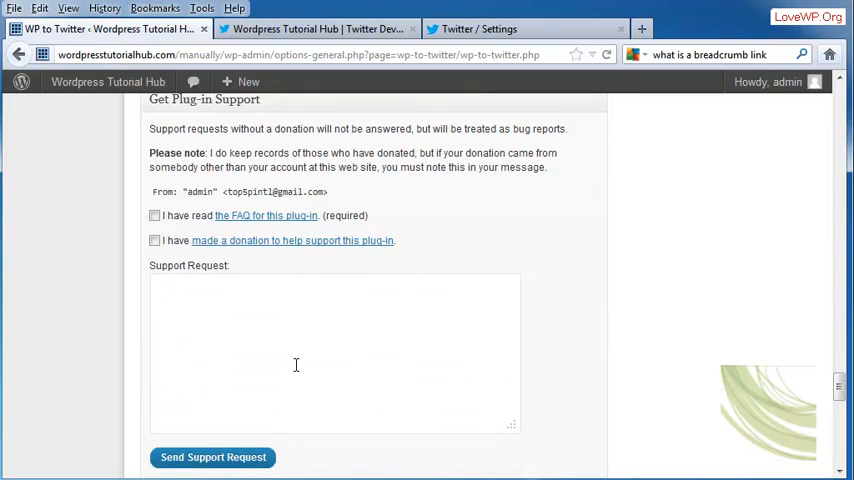
{"action": "mouse_move", "coordinate": [285, 359]}
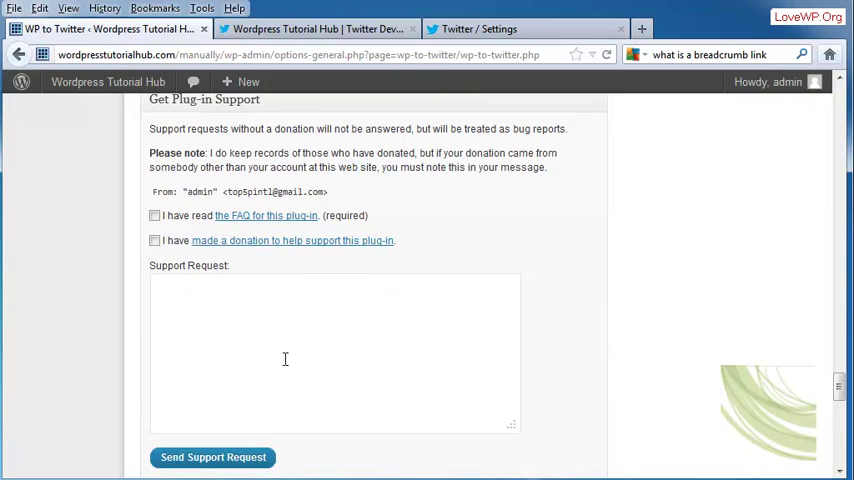
{"action": "mouse_move", "coordinate": [567, 245]}
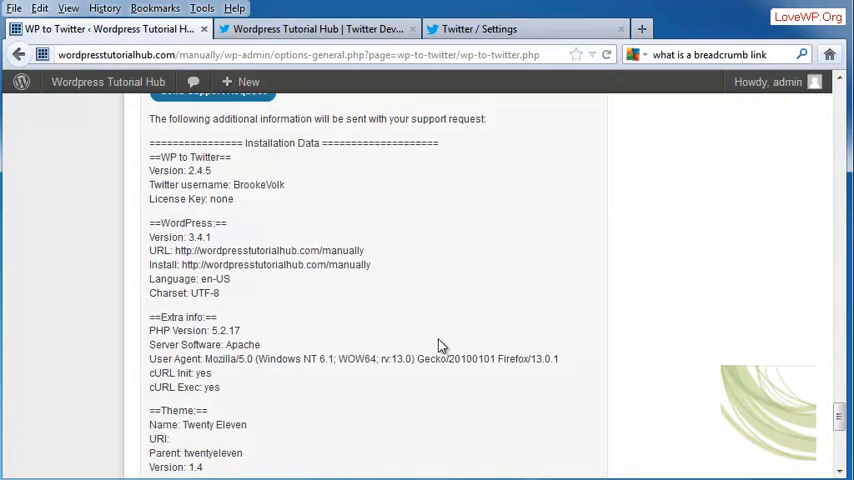
{"action": "scroll", "scroll_direction": "down", "scroll_amount": 3}
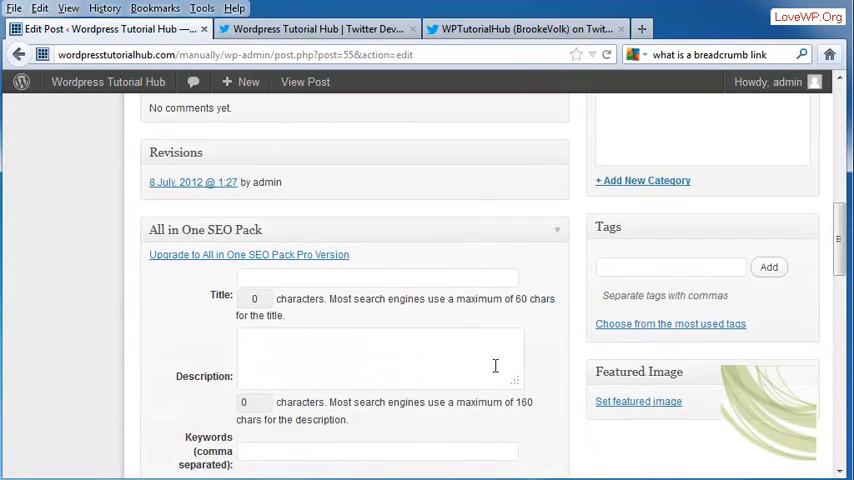
Scroll to the WP to Twitter box and follow Retweet this under Previous Tweets.
{"action": "scroll", "scroll_direction": "down", "scroll_amount": 3}
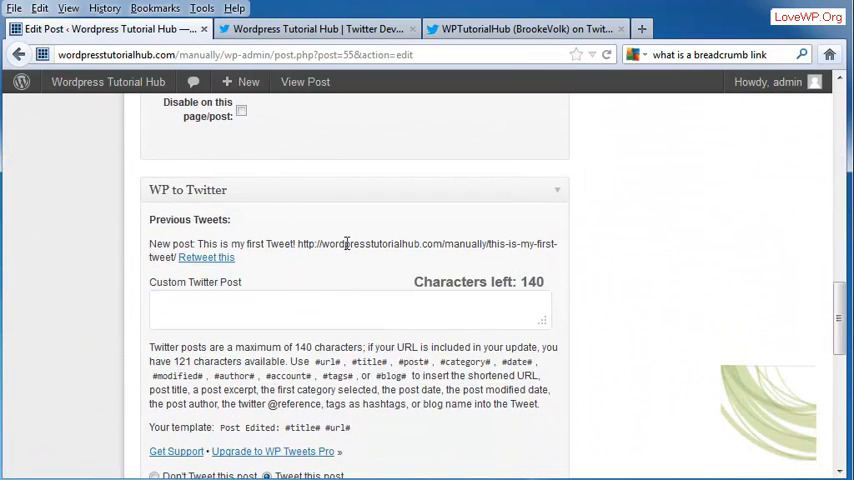
{"action": "mouse_move", "coordinate": [350, 281]}
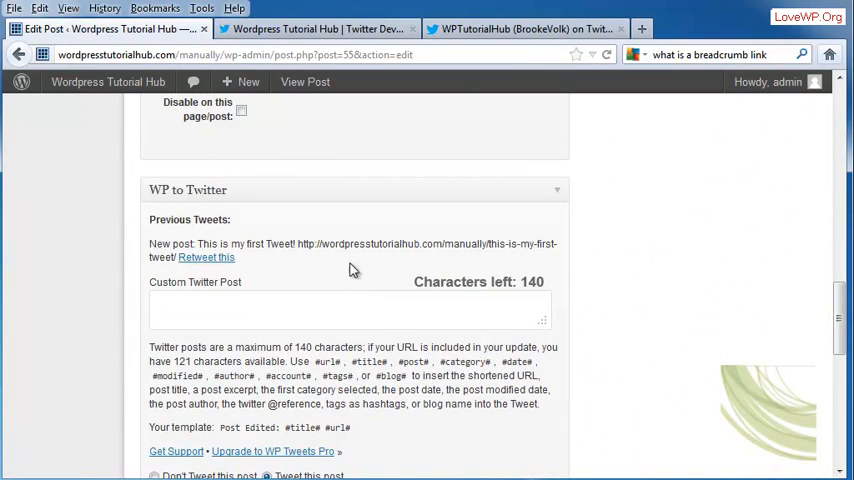
{"action": "scroll", "scroll_direction": "down", "scroll_amount": 3}
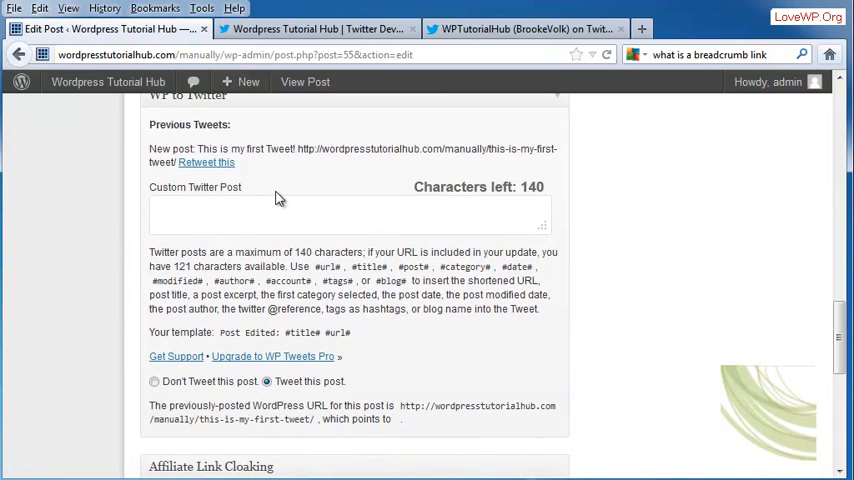
{"action": "left_click", "coordinate": [206, 166]}
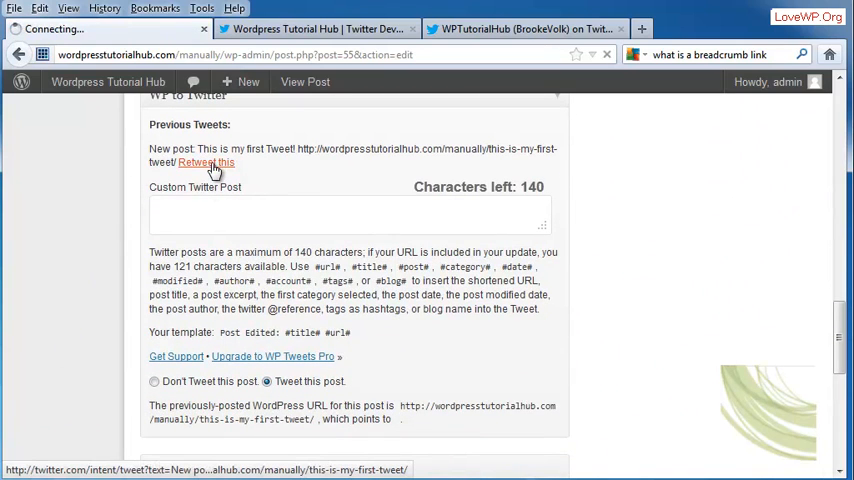
Post the prefilled tweet 'New post: This is my first Tweet!' with its blog link.
{"action": "left_click", "coordinate": [205, 162]}
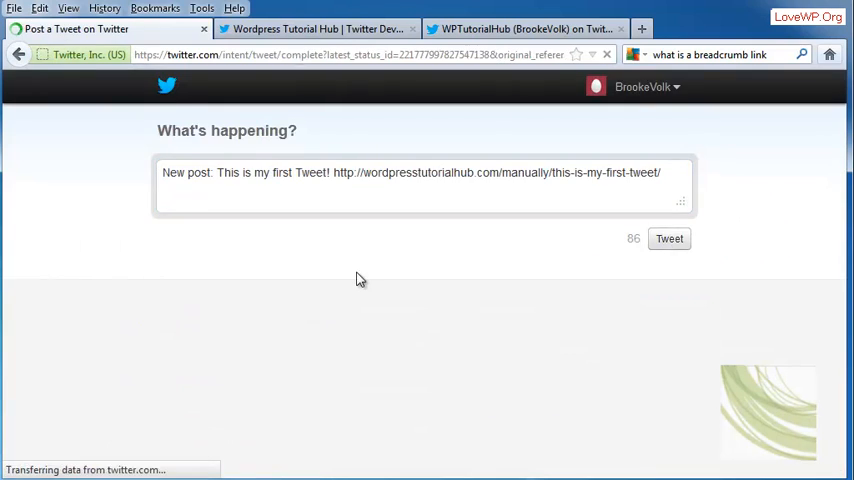
{"action": "left_click", "coordinate": [669, 238]}
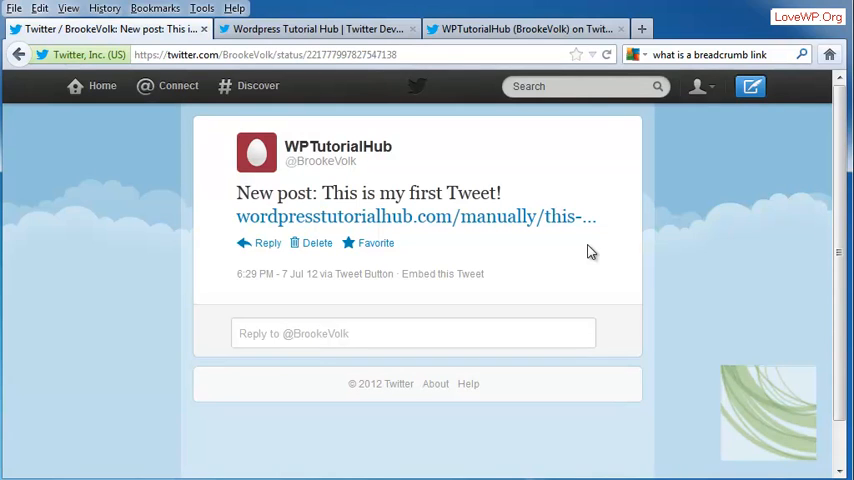
{"action": "mouse_move", "coordinate": [698, 290]}
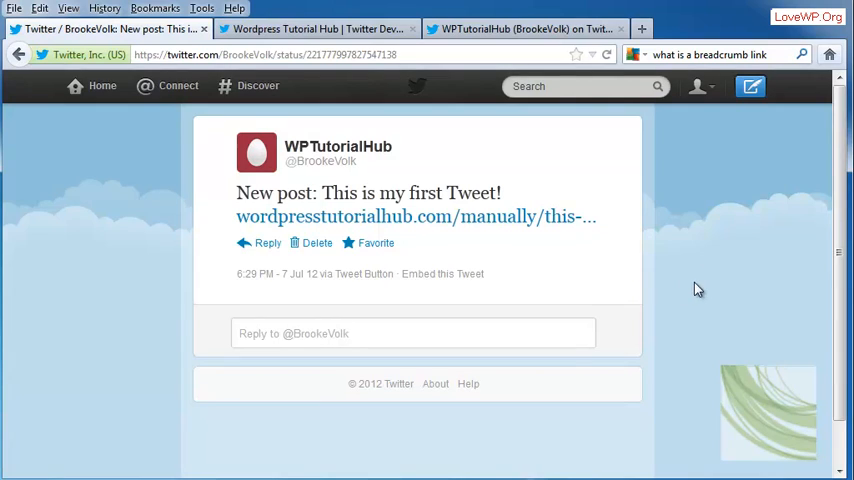
{"action": "mouse_move", "coordinate": [750, 390]}
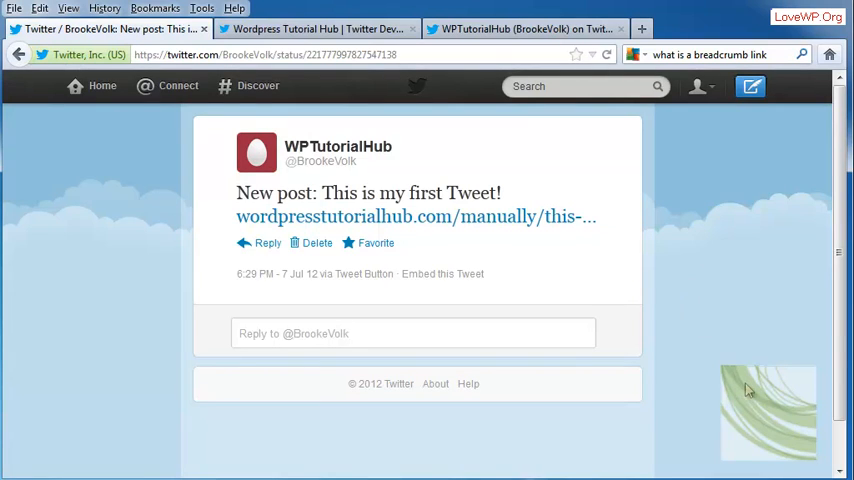